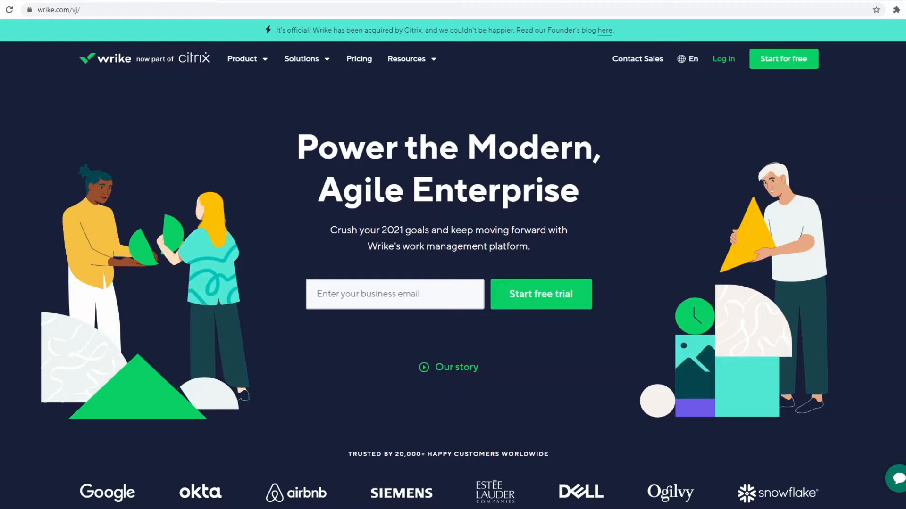
Open Wrike's pricing page and scroll through the available plans.
{"action": "scroll", "scroll_direction": "down", "scroll_amount": 3}
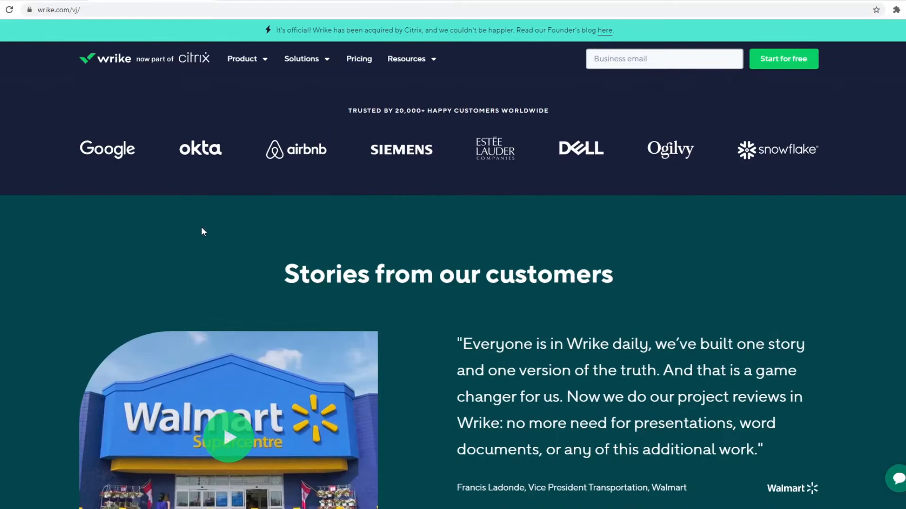
{"action": "scroll", "scroll_direction": "down", "scroll_amount": 3}
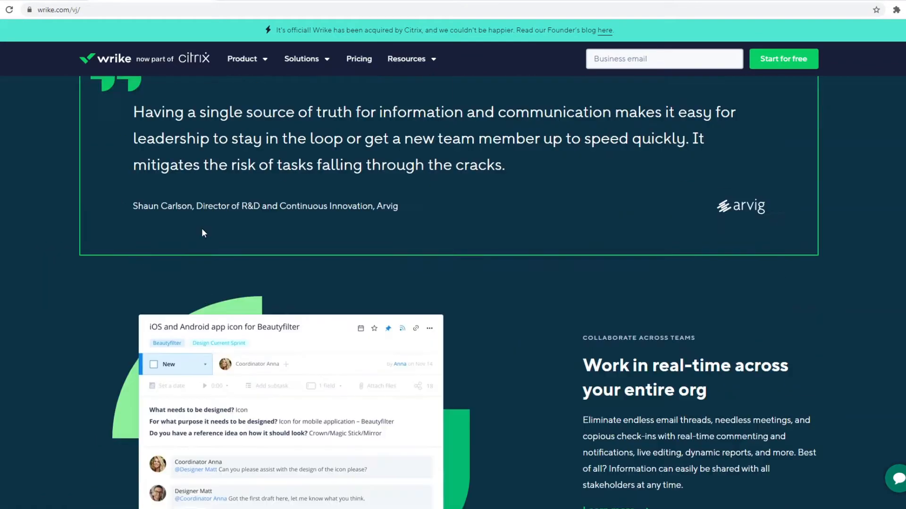
{"action": "scroll", "scroll_direction": "down", "scroll_amount": 3}
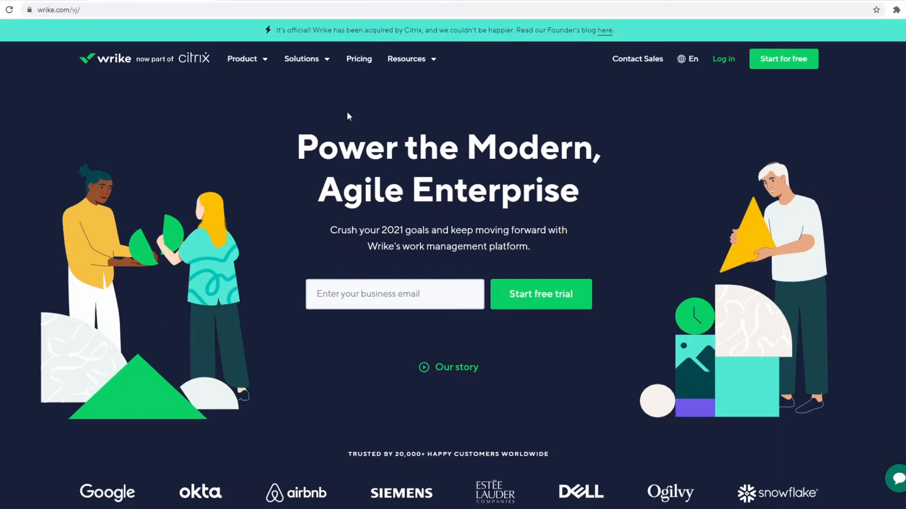
{"action": "left_click", "coordinate": [358, 59]}
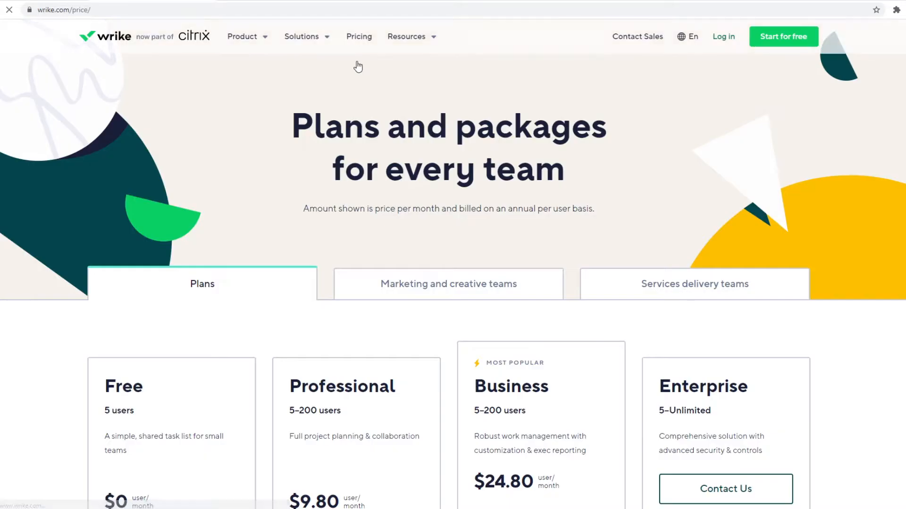
{"action": "scroll", "scroll_direction": "down", "scroll_amount": 3}
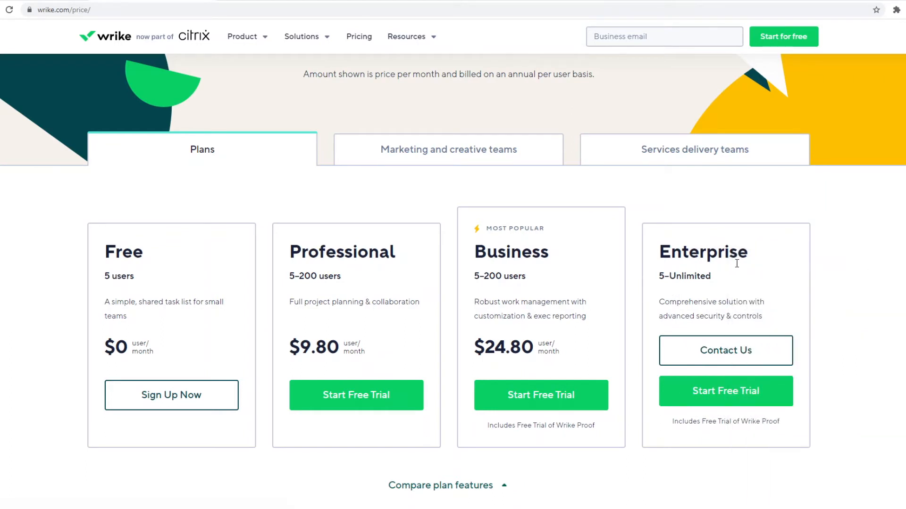
{"action": "mouse_move", "coordinate": [121, 296]}
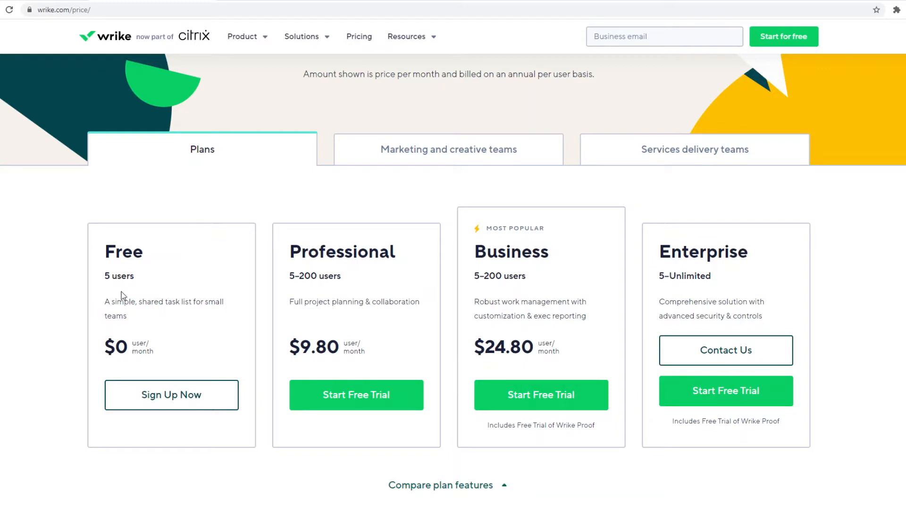
{"action": "mouse_move", "coordinate": [127, 296]}
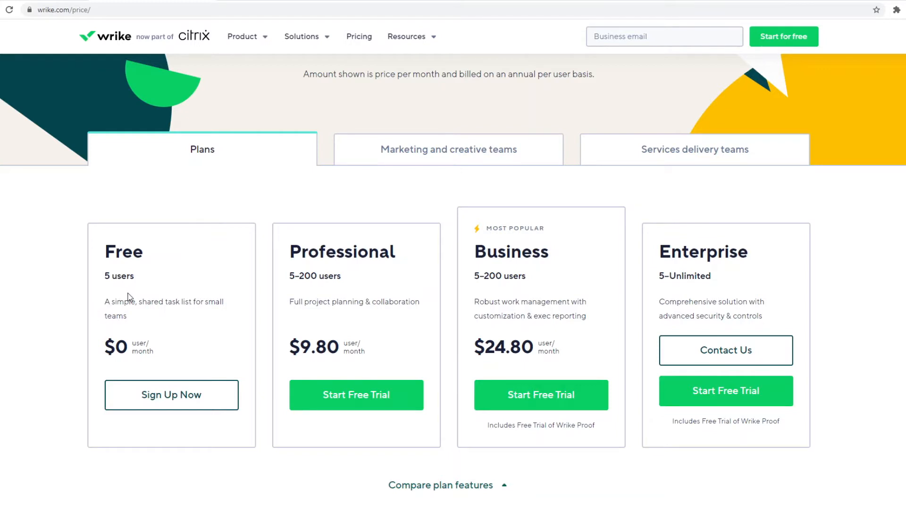
{"action": "mouse_move", "coordinate": [292, 330]}
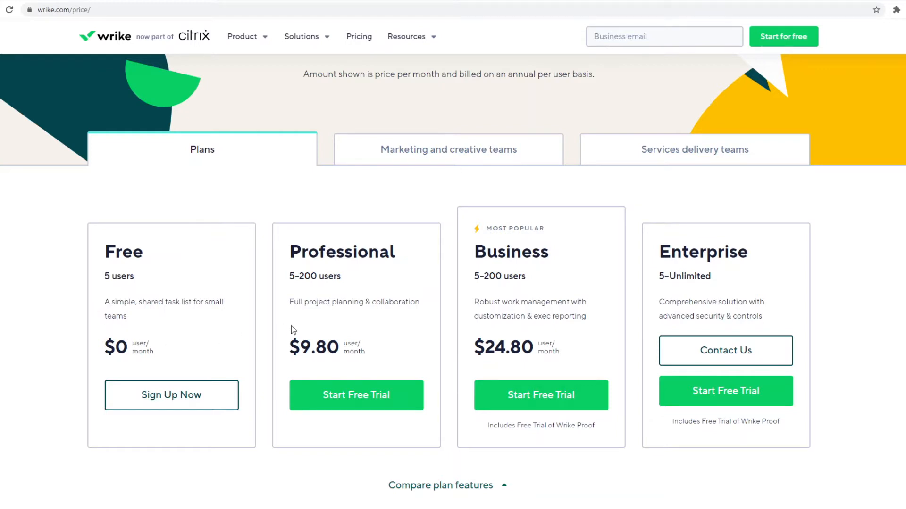
{"action": "mouse_move", "coordinate": [355, 307]}
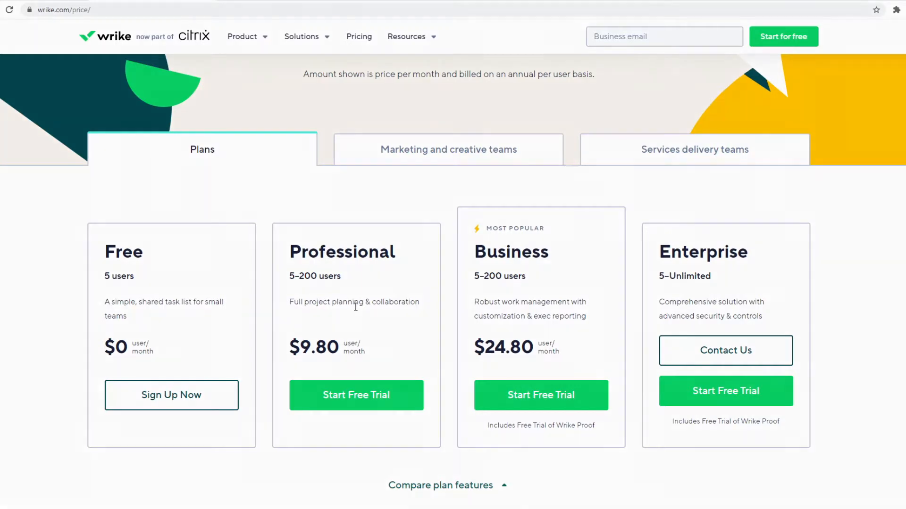
{"action": "left_click", "coordinate": [171, 396]}
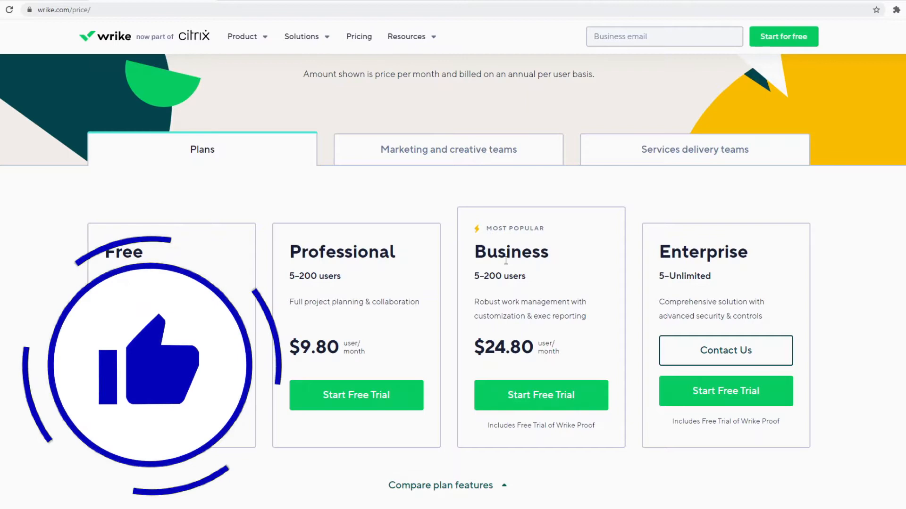
View the Marketing and Services team plans, then scroll to Compare plan features.
{"action": "left_click", "coordinate": [448, 149]}
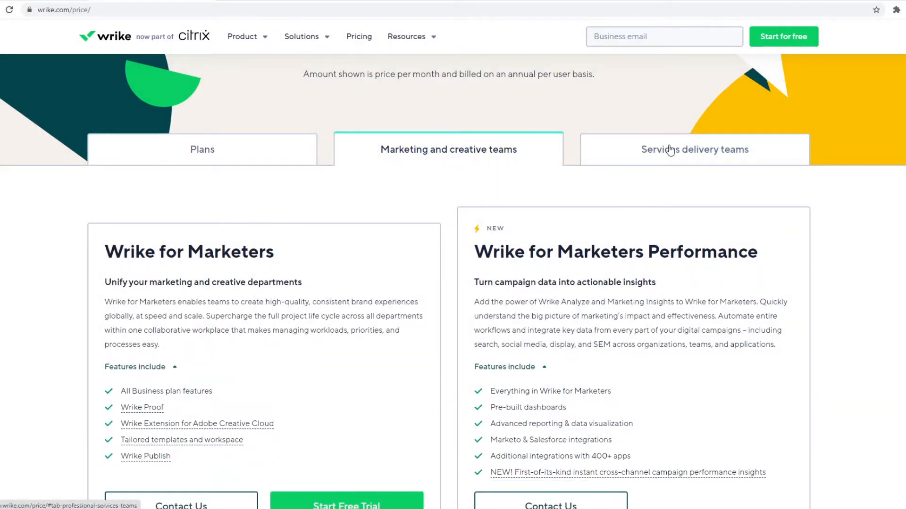
{"action": "left_click", "coordinate": [694, 149]}
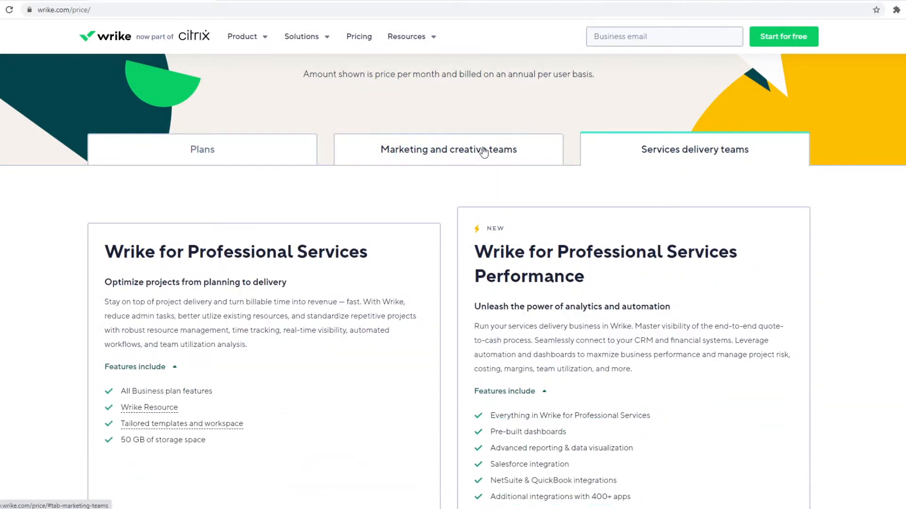
{"action": "scroll", "scroll_direction": "down", "scroll_amount": 3}
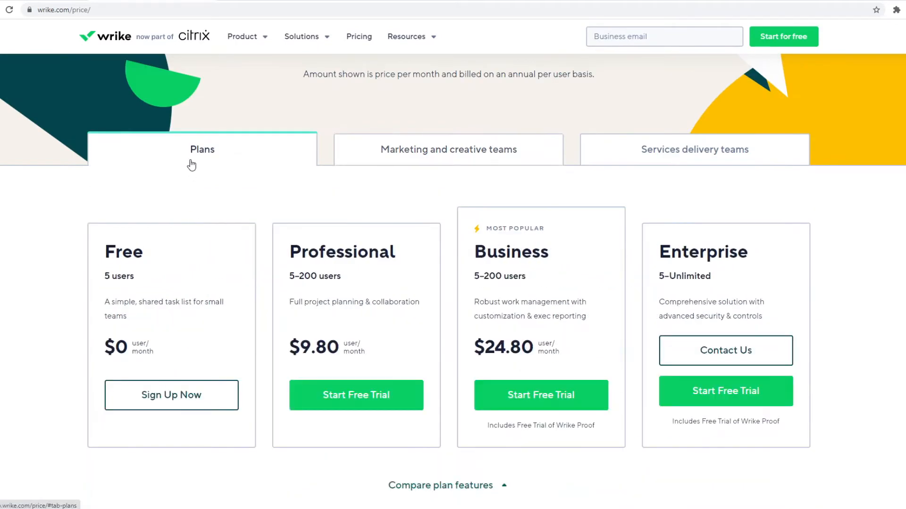
{"action": "scroll", "scroll_direction": "down", "scroll_amount": 3}
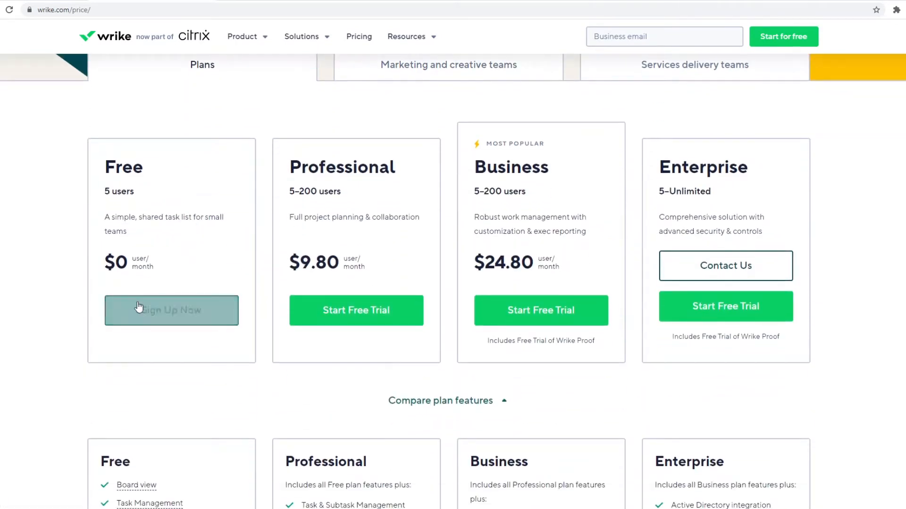
{"action": "scroll", "scroll_direction": "down", "scroll_amount": 3}
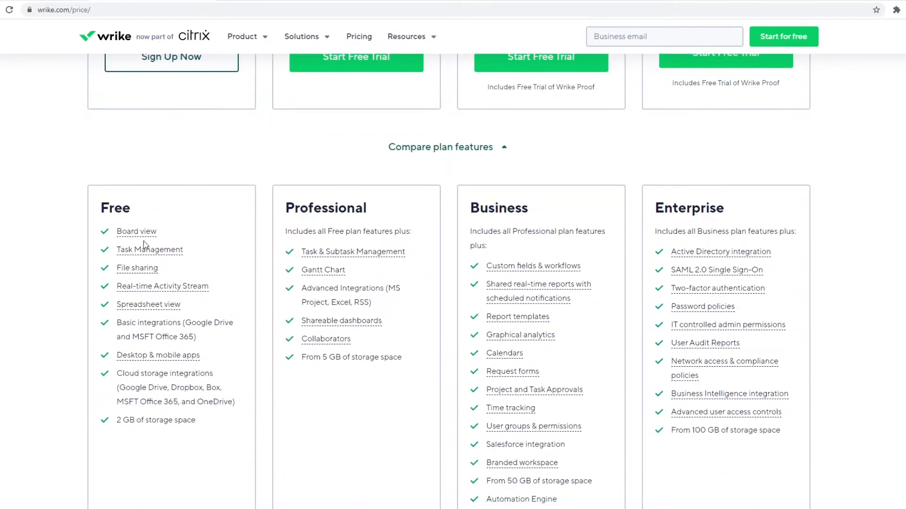
{"action": "scroll", "scroll_direction": "down", "scroll_amount": 3}
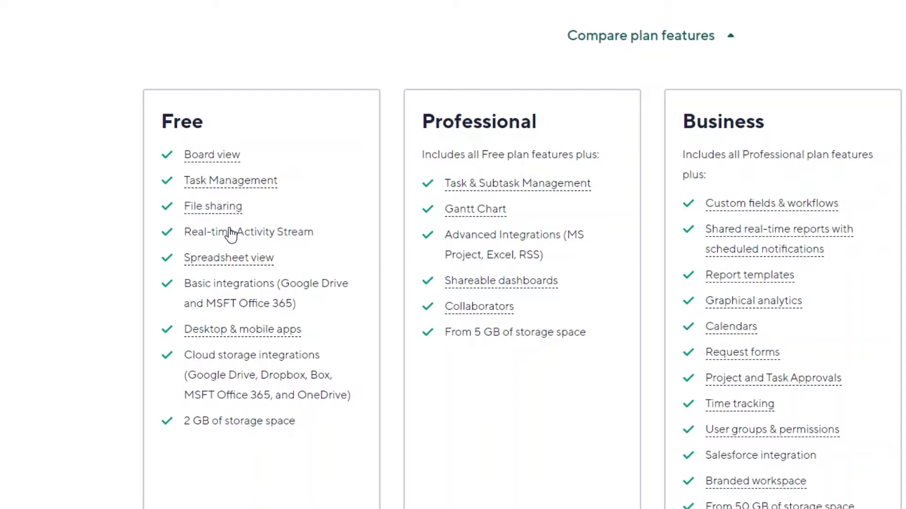
{"action": "mouse_move", "coordinate": [241, 260]}
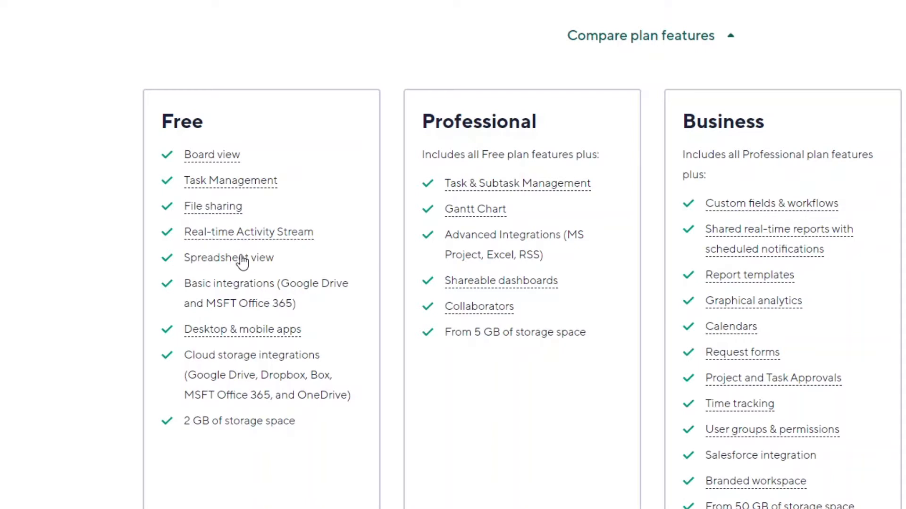
{"action": "mouse_move", "coordinate": [248, 296]}
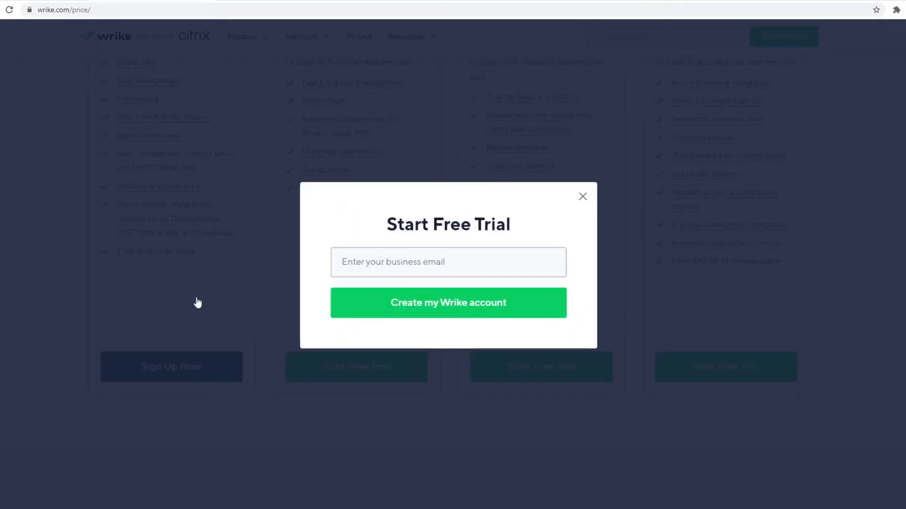
Submit the email to create the Wrike account, then log in with its password.
{"action": "left_click", "coordinate": [447, 303]}
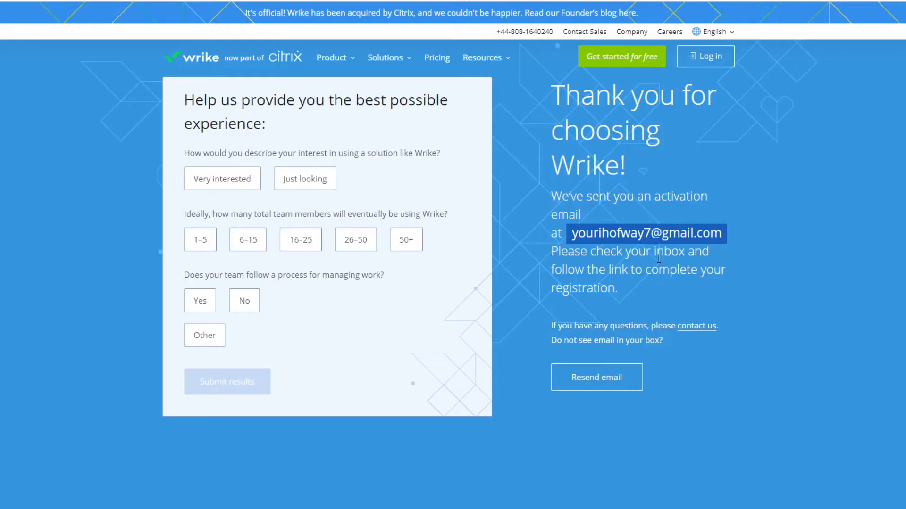
{"action": "mouse_move", "coordinate": [572, 281]}
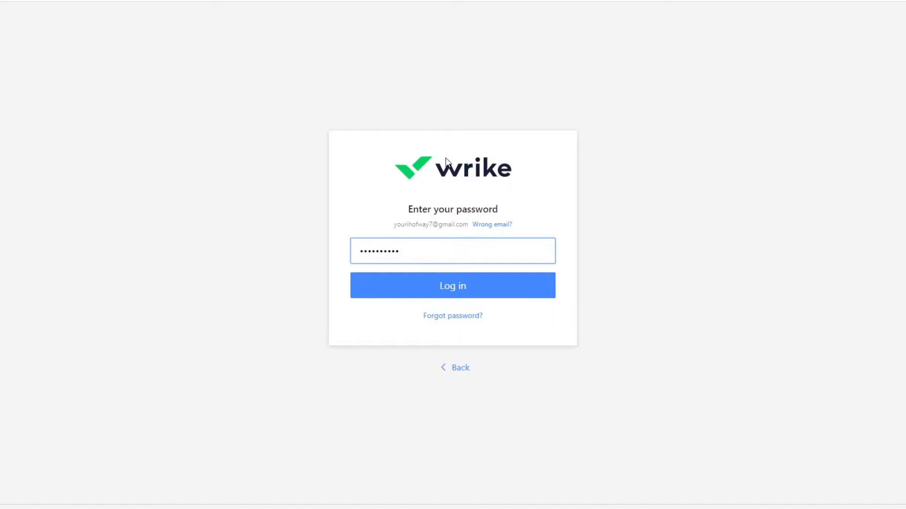
{"action": "left_click", "coordinate": [453, 285]}
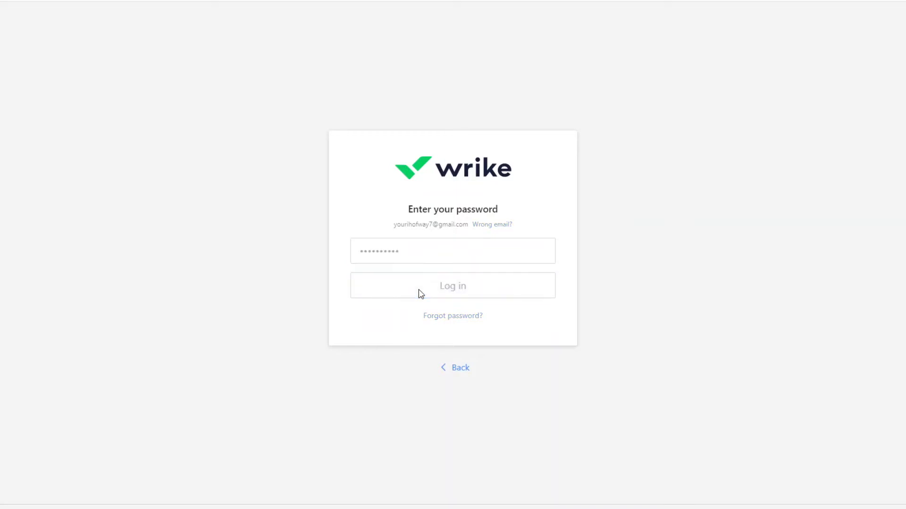
{"action": "left_click", "coordinate": [452, 285]}
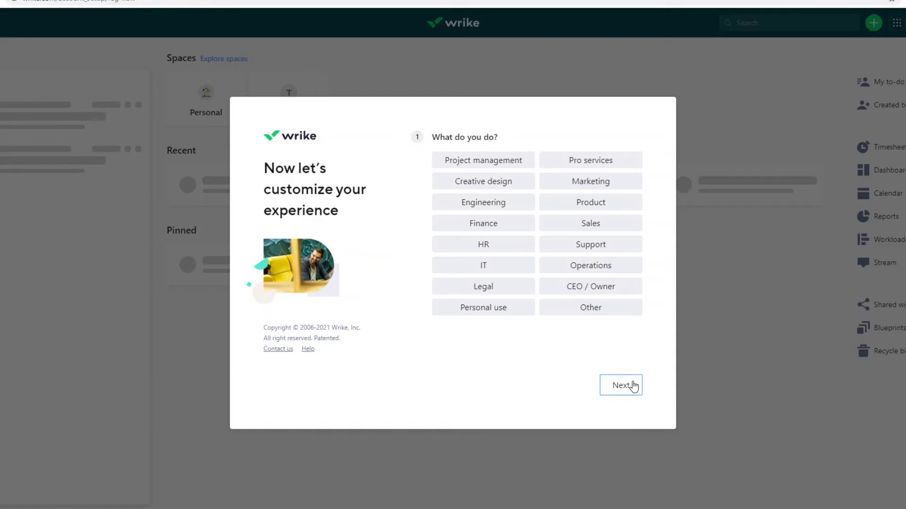
{"action": "mouse_move", "coordinate": [500, 140]}
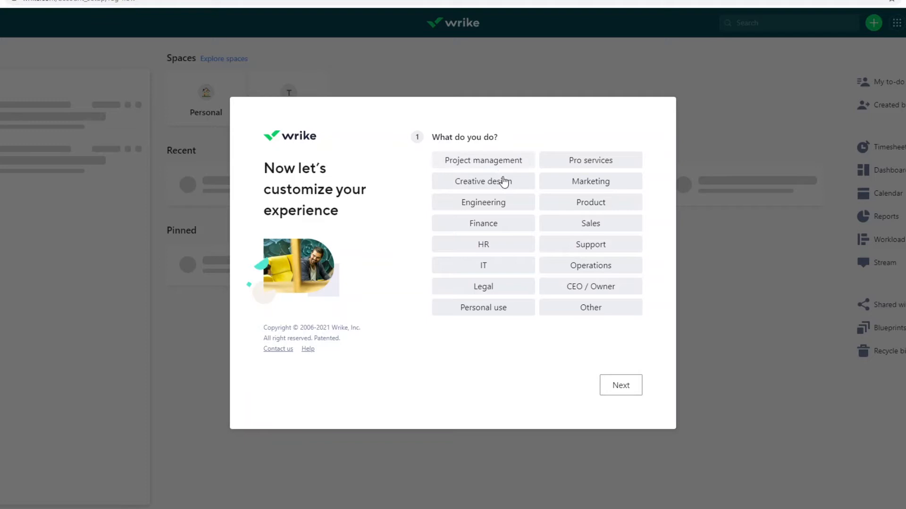
{"action": "mouse_move", "coordinate": [621, 213]}
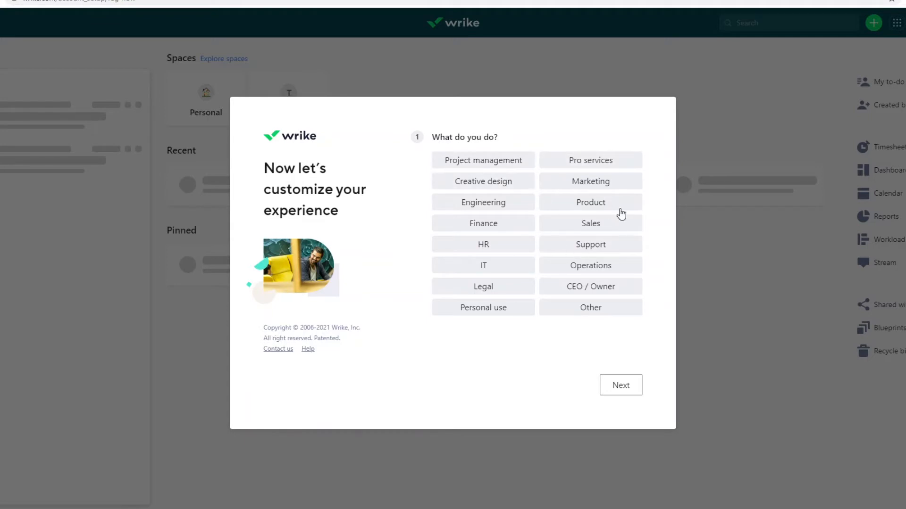
{"action": "mouse_move", "coordinate": [558, 338]}
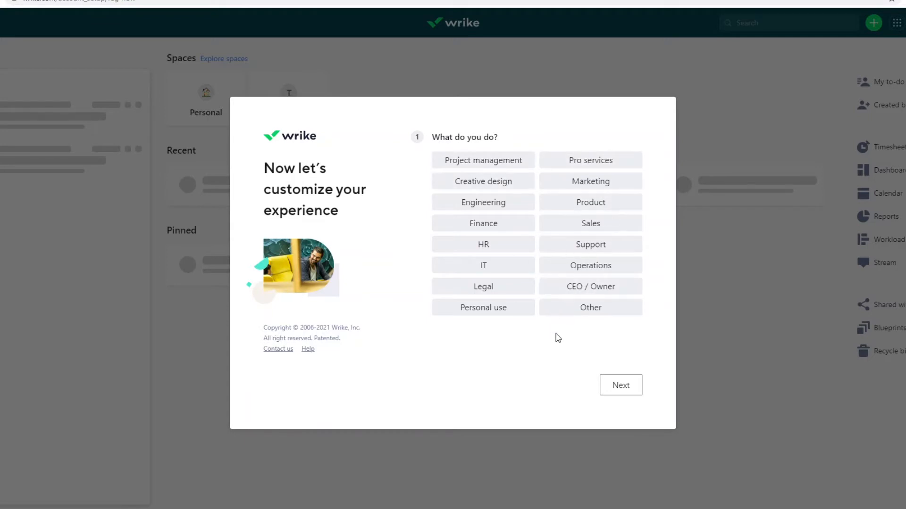
{"action": "left_click", "coordinate": [483, 160]}
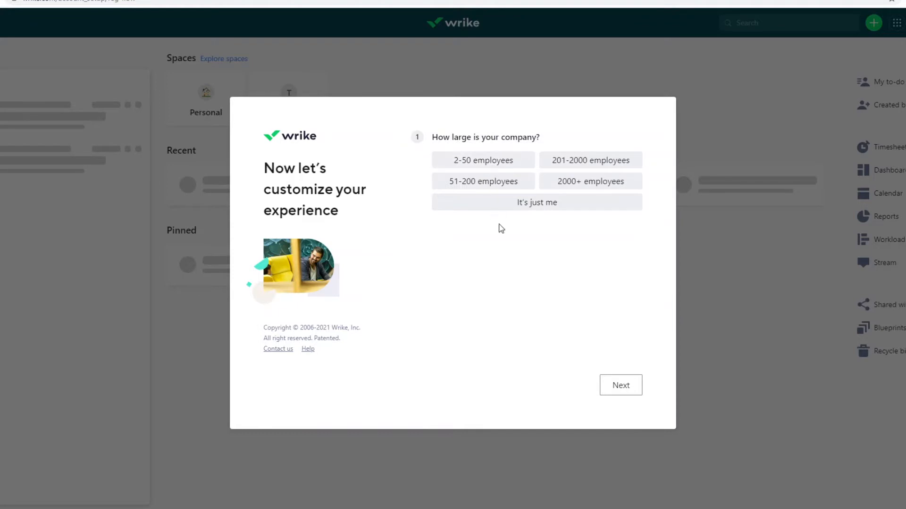
{"action": "mouse_move", "coordinate": [509, 244]}
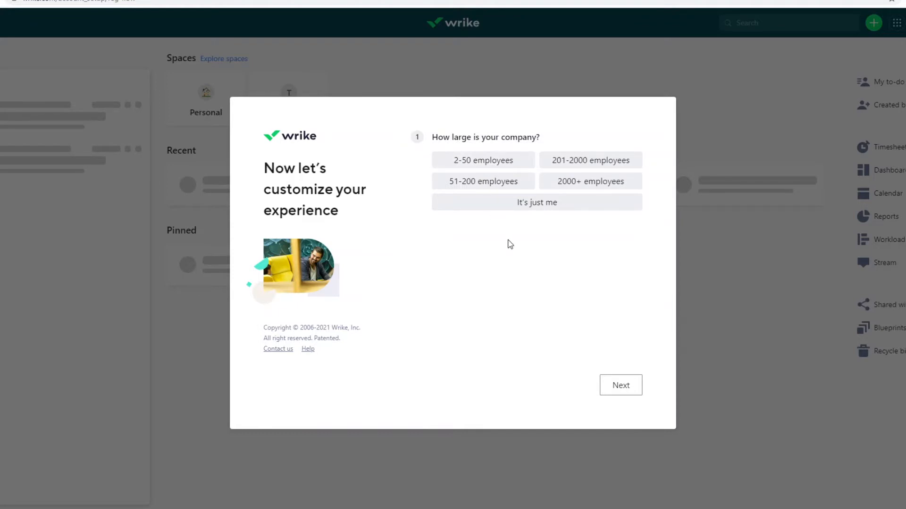
{"action": "left_click", "coordinate": [620, 386]}
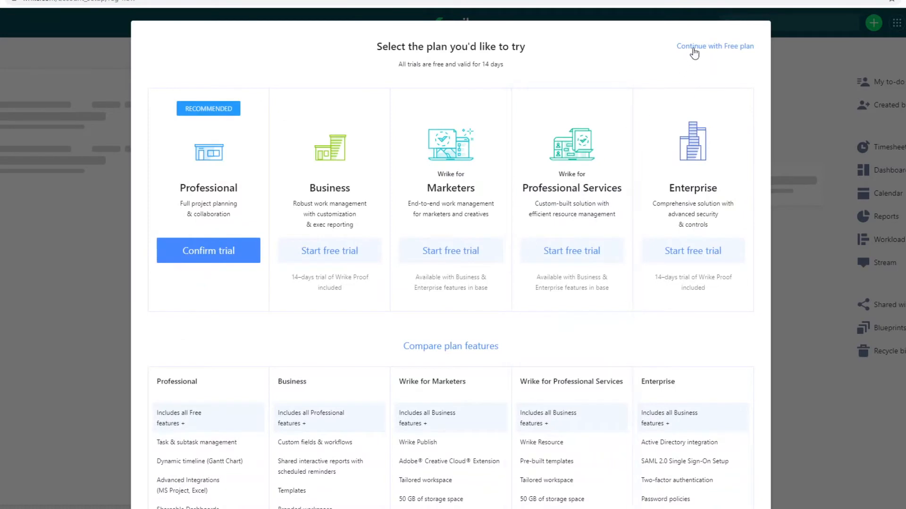
{"action": "left_click", "coordinate": [714, 47]}
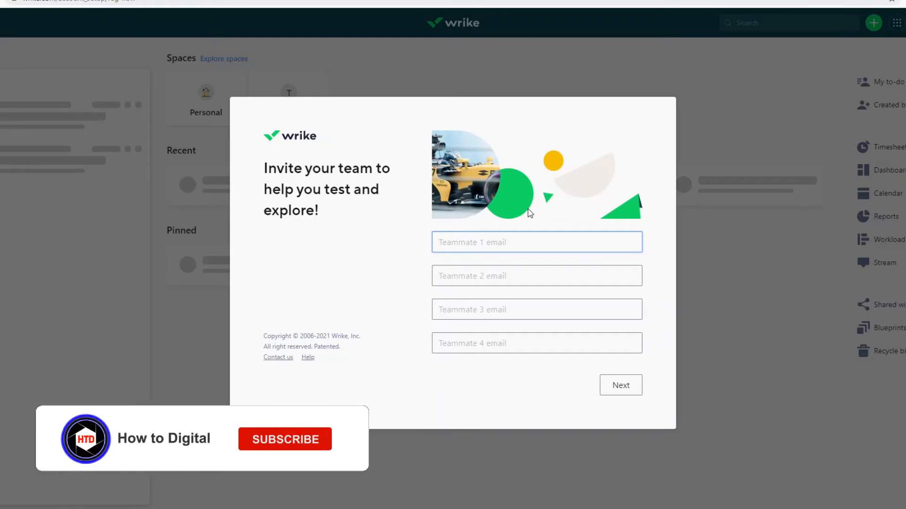
{"action": "left_click", "coordinate": [283, 439]}
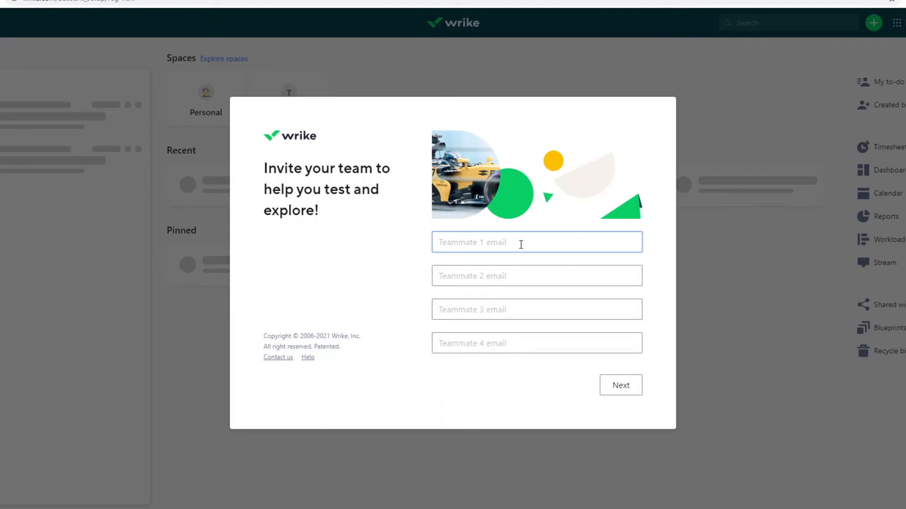
{"action": "mouse_move", "coordinate": [555, 373]}
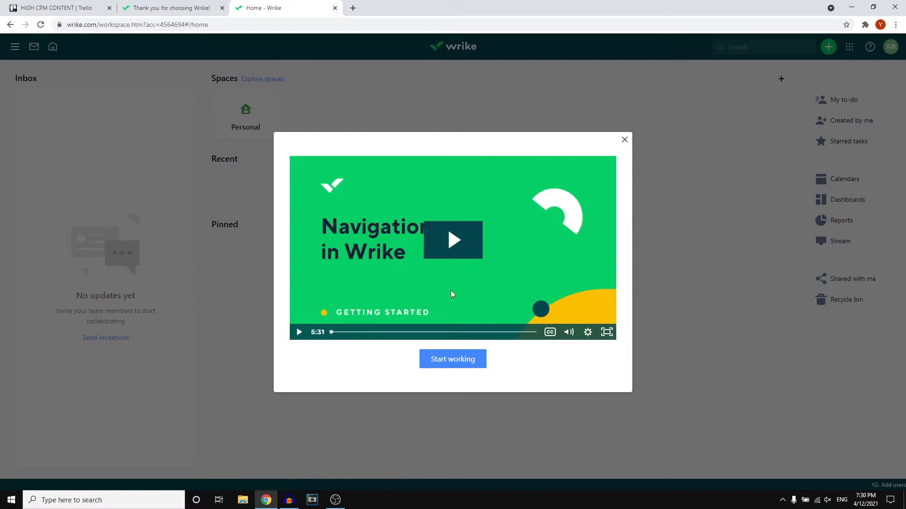
Dismiss the Navigation in Wrike video with 'Start working' to reach Home.
{"action": "left_click", "coordinate": [623, 140]}
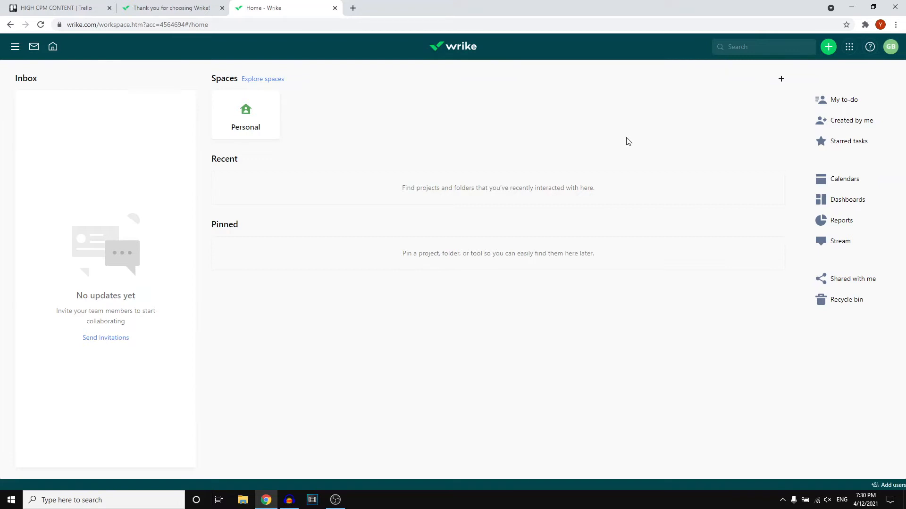
{"action": "mouse_move", "coordinate": [561, 130]}
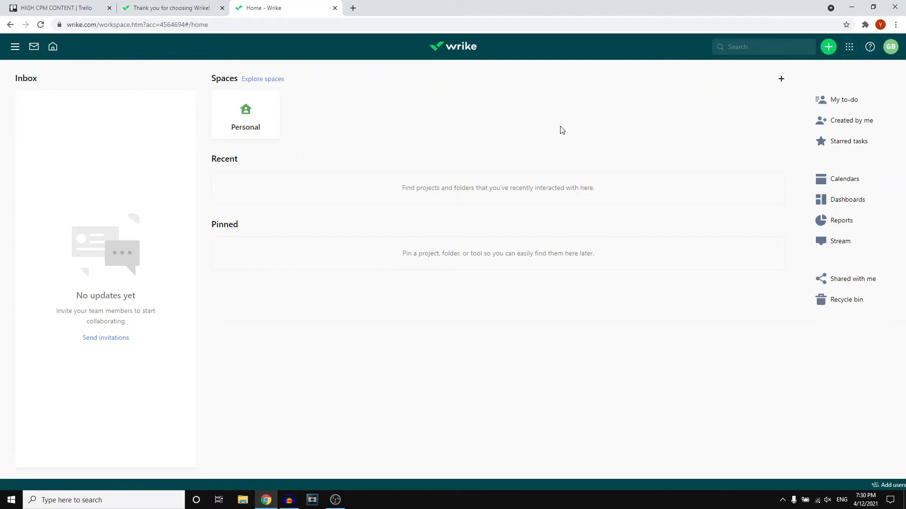
{"action": "mouse_move", "coordinate": [396, 105]}
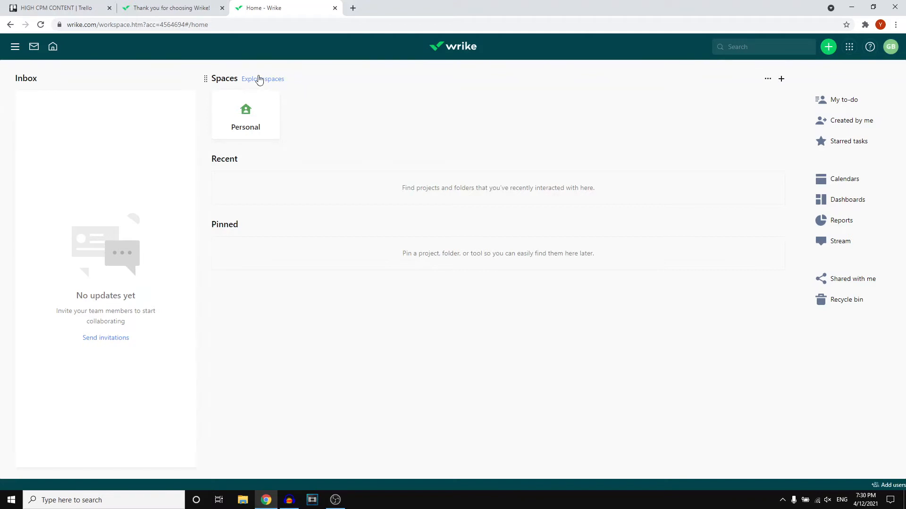
Create a private space named 'How to Digital Editing'.
{"action": "left_click", "coordinate": [262, 79]}
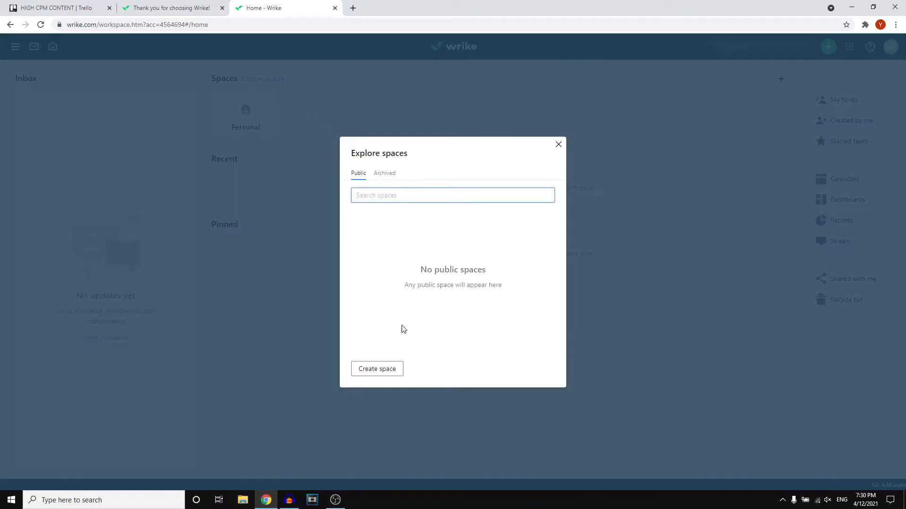
{"action": "left_click", "coordinate": [376, 368]}
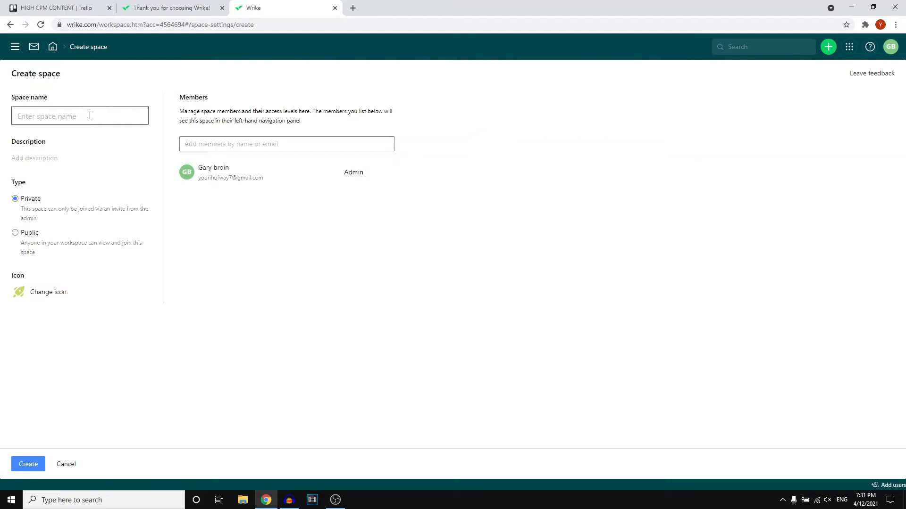
{"action": "type", "text": "How to Digital E"}
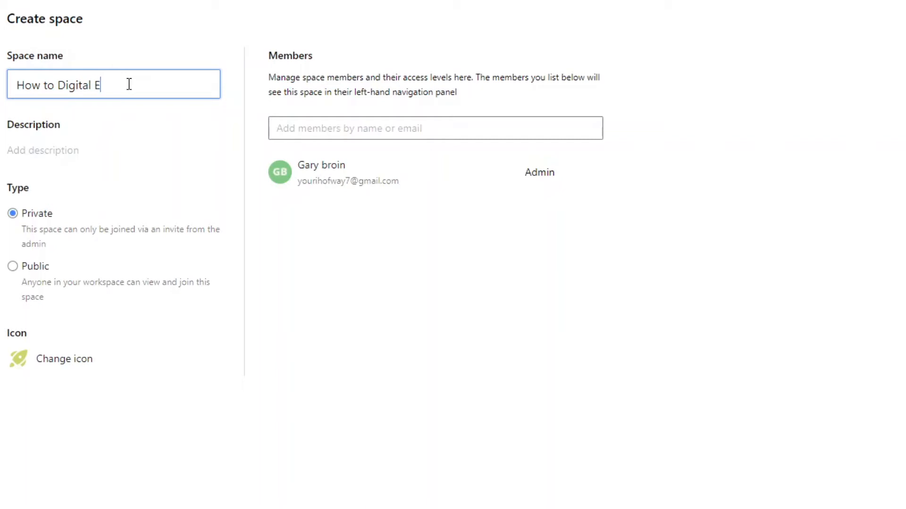
{"action": "type", "text": "diting"}
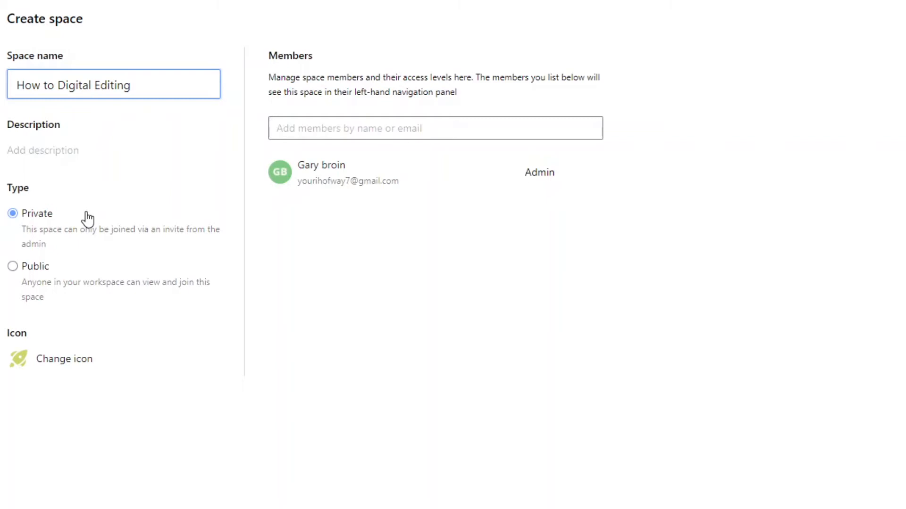
{"action": "left_click", "coordinate": [113, 84]}
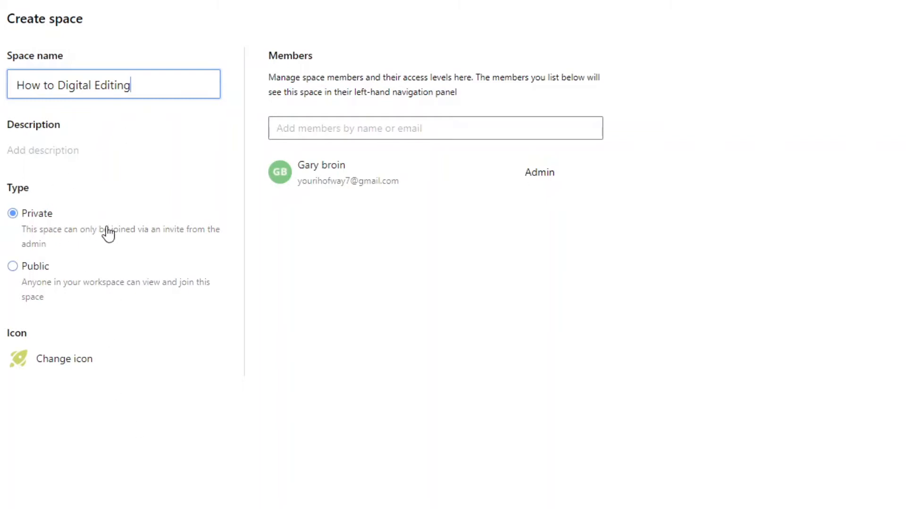
{"action": "mouse_move", "coordinate": [23, 226]}
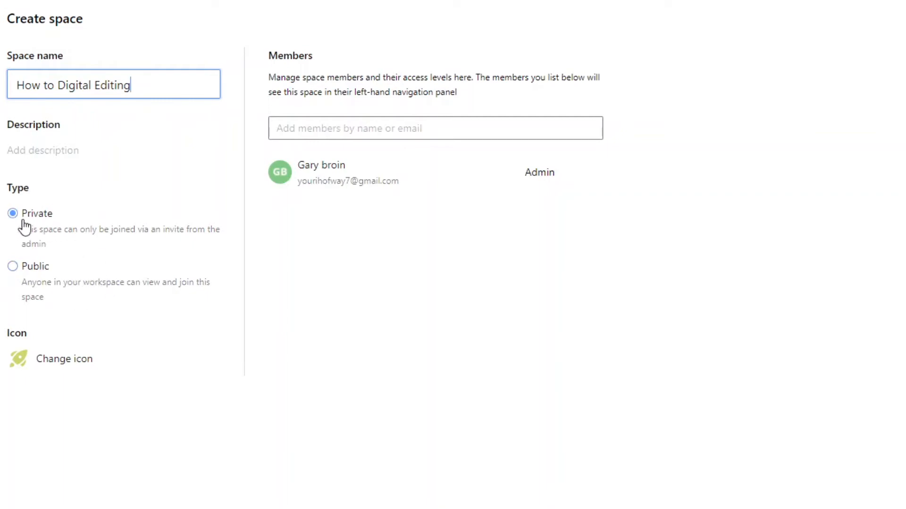
{"action": "mouse_move", "coordinate": [64, 358]}
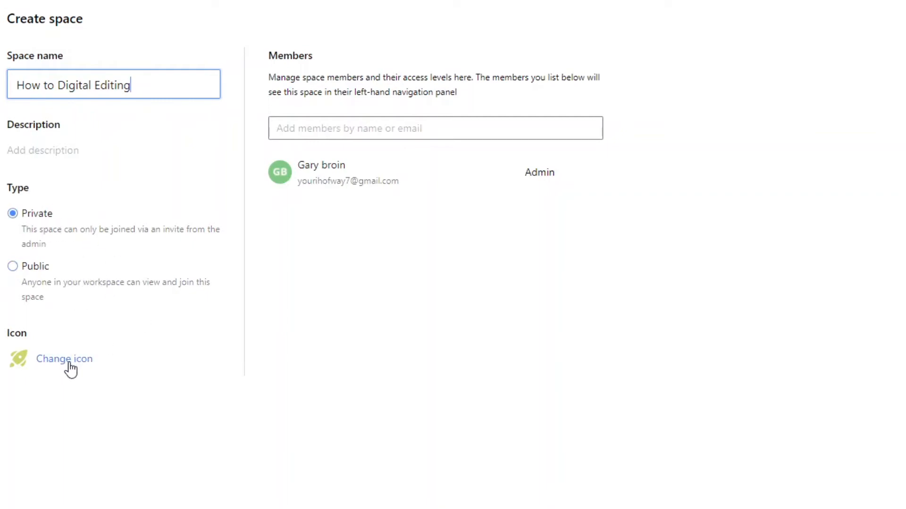
Give the space icon the light blue colour.
{"action": "left_click", "coordinate": [64, 359]}
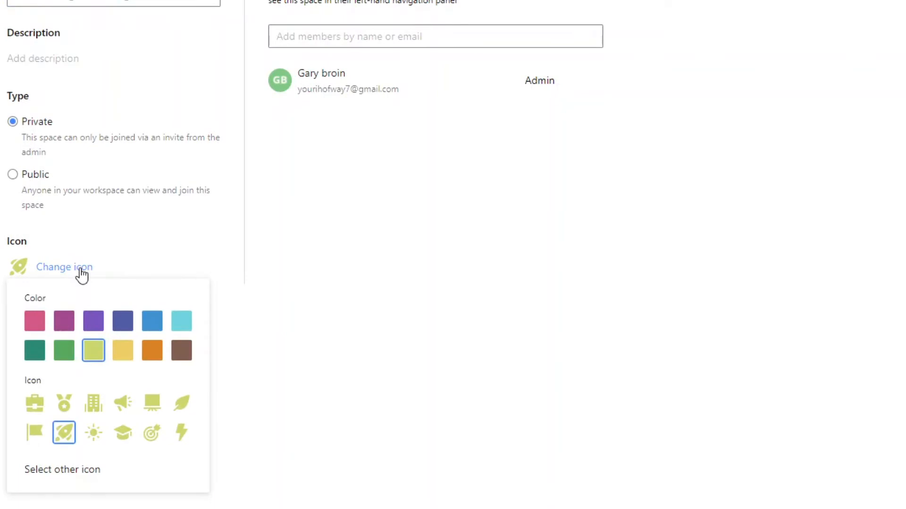
{"action": "left_click", "coordinate": [181, 321]}
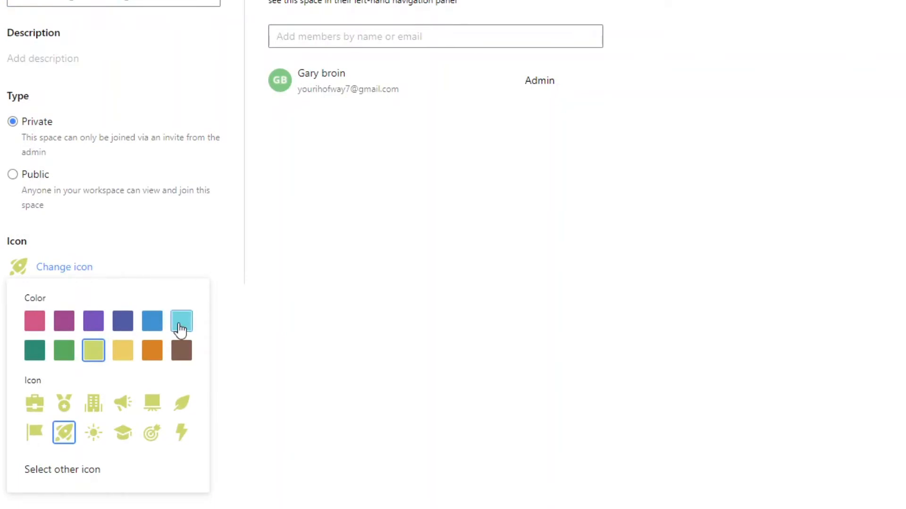
{"action": "left_click", "coordinate": [181, 320]}
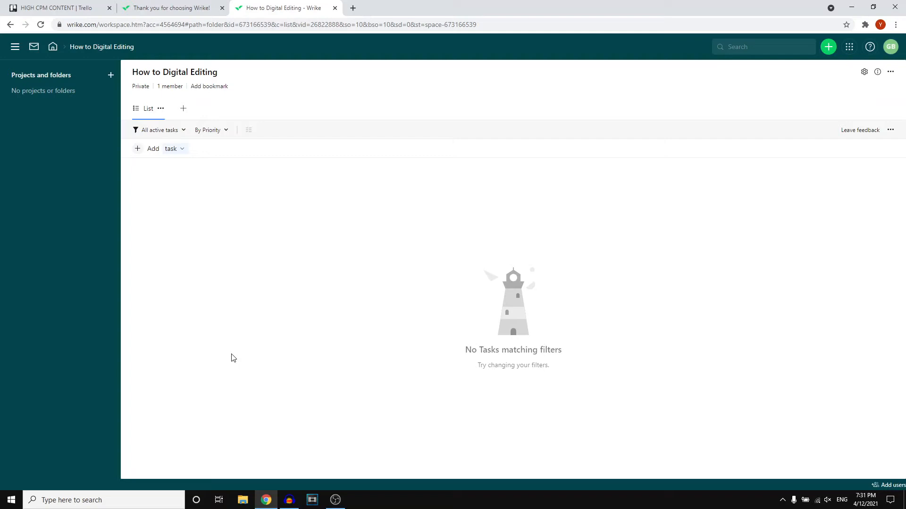
{"action": "mouse_move", "coordinate": [339, 240]}
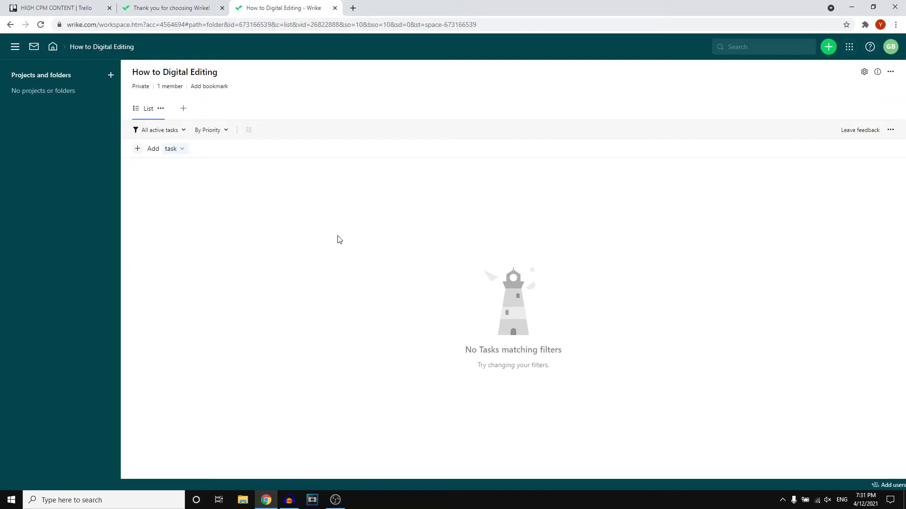
{"action": "mouse_move", "coordinate": [473, 256]}
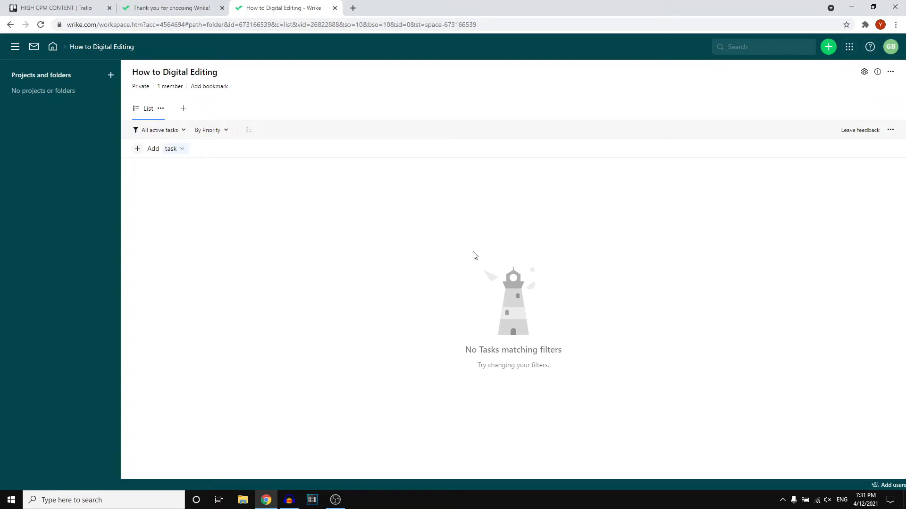
{"action": "mouse_move", "coordinate": [435, 252]}
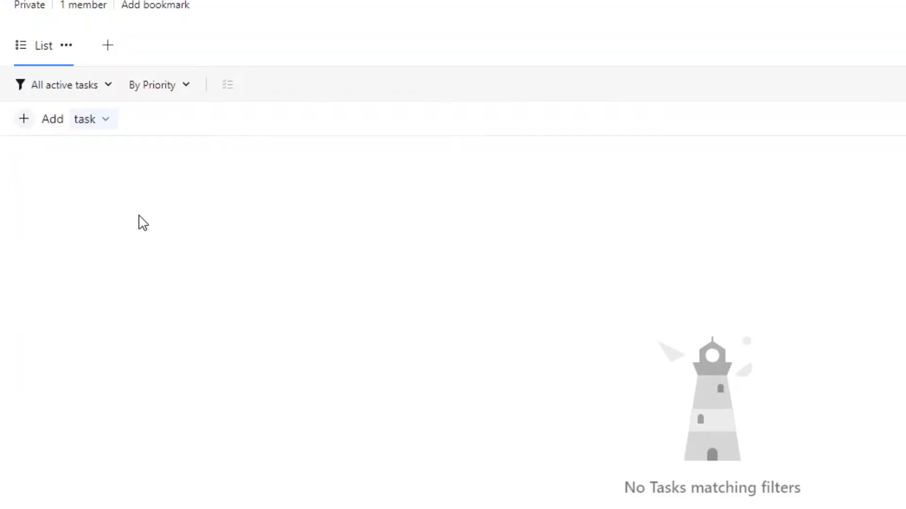
Add the task 'Wrike tutorial editing' to the space list and open its details.
{"action": "left_click", "coordinate": [40, 119]}
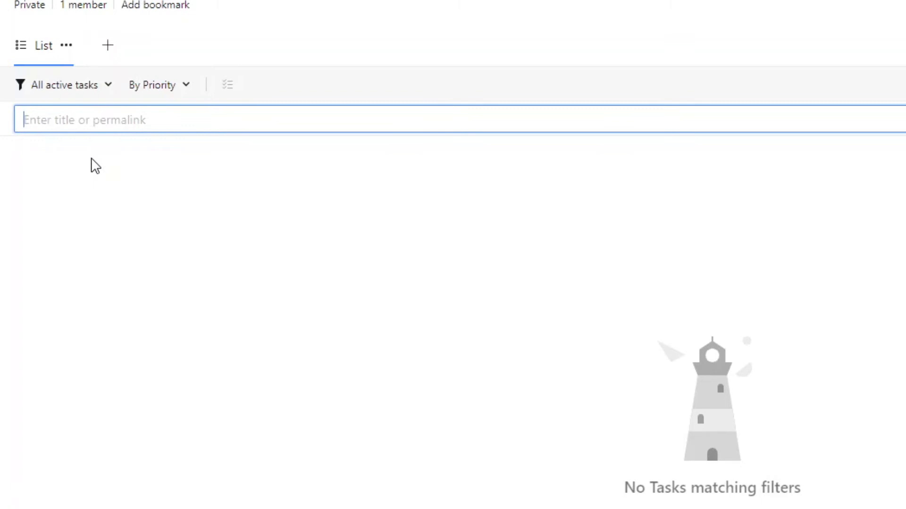
{"action": "type", "text": "Wrike"}
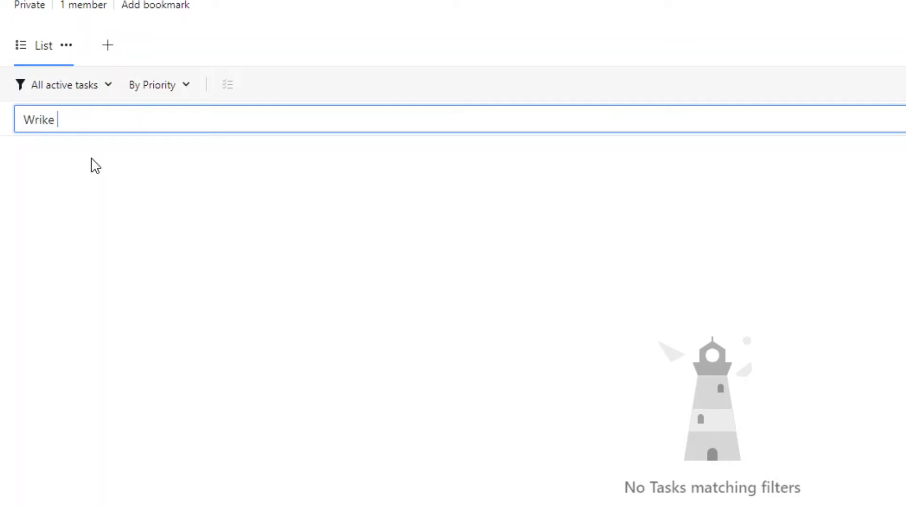
{"action": "type", "text": "tutori"}
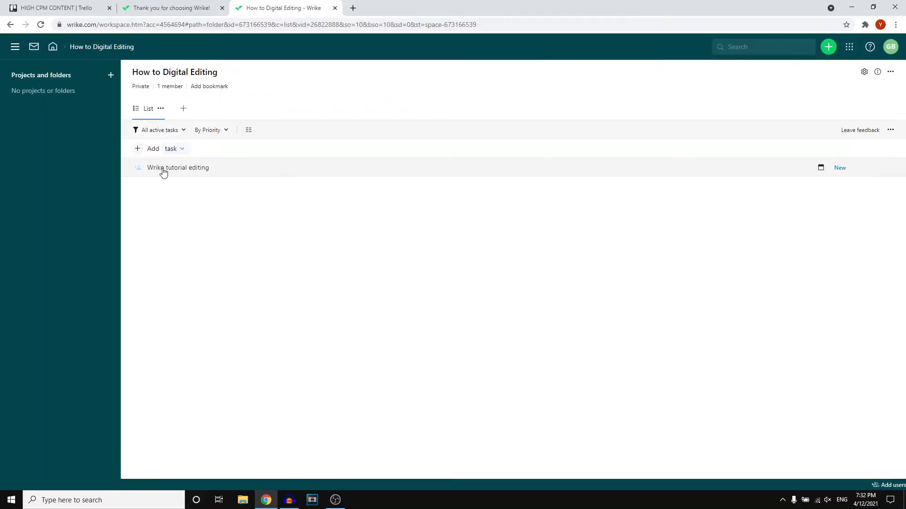
{"action": "mouse_move", "coordinate": [193, 172]}
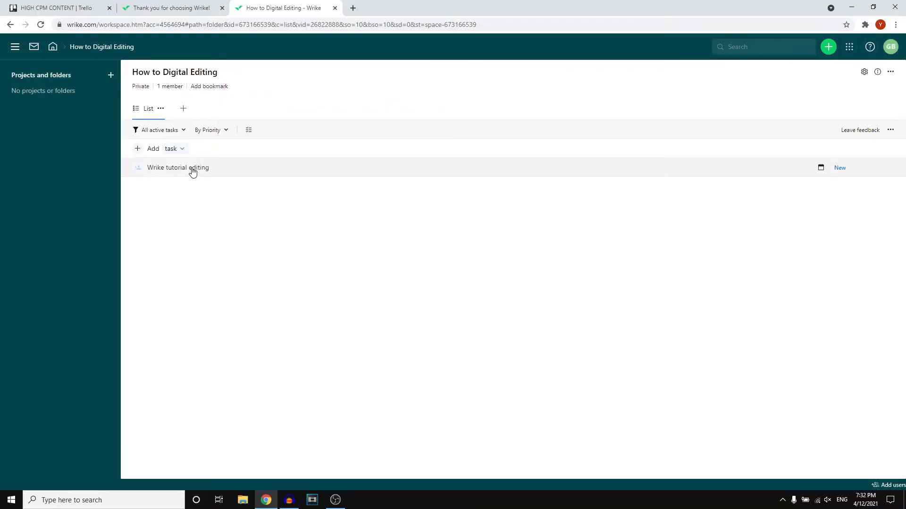
{"action": "left_click", "coordinate": [178, 167]}
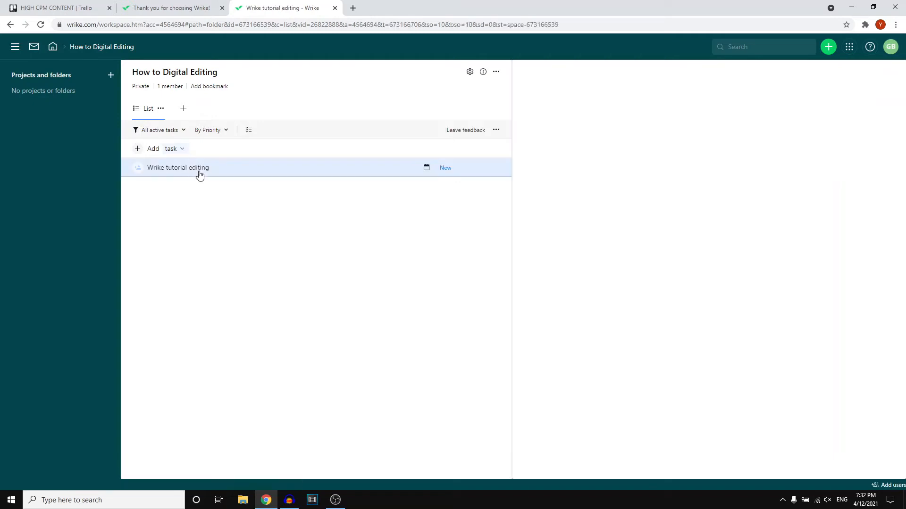
{"action": "left_click", "coordinate": [177, 168]}
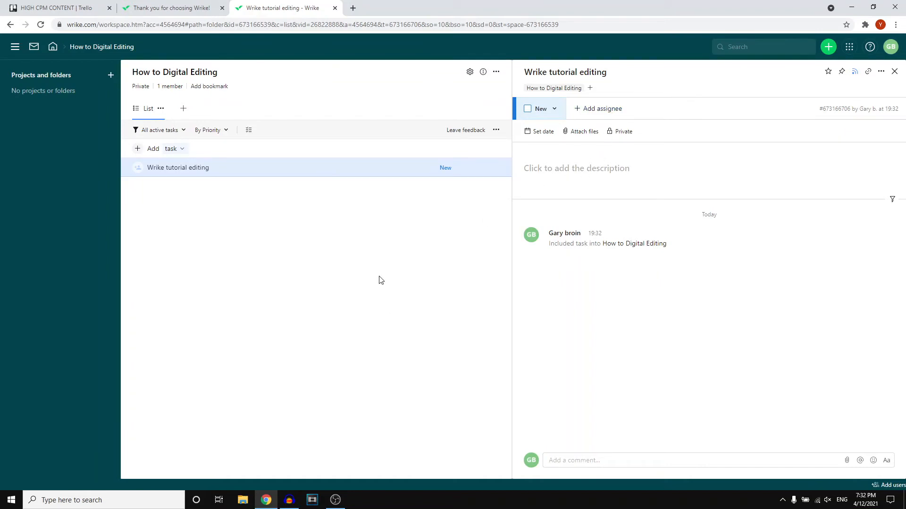
{"action": "mouse_move", "coordinate": [498, 256]}
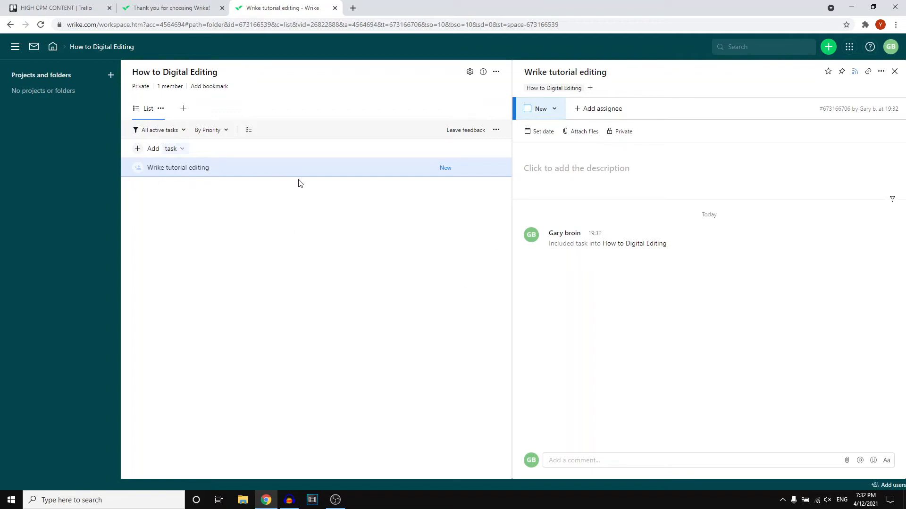
{"action": "mouse_move", "coordinate": [602, 109]}
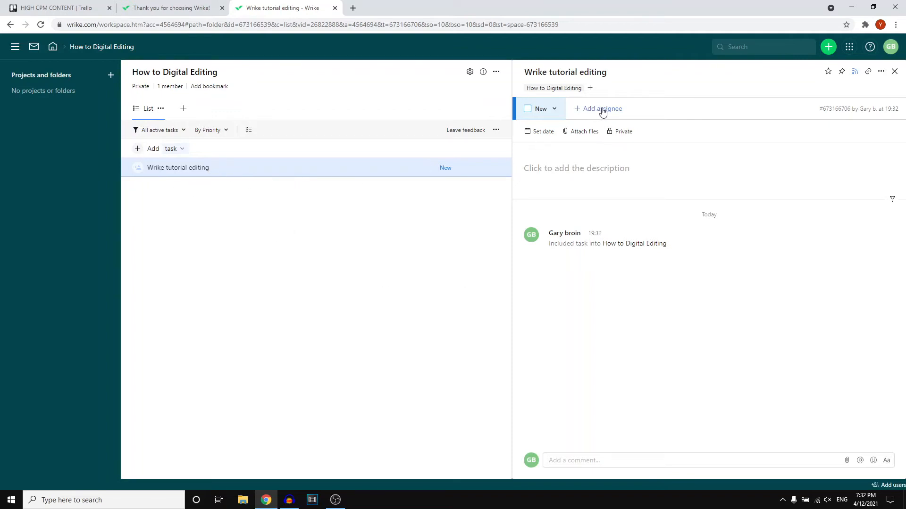
{"action": "left_click", "coordinate": [600, 109]}
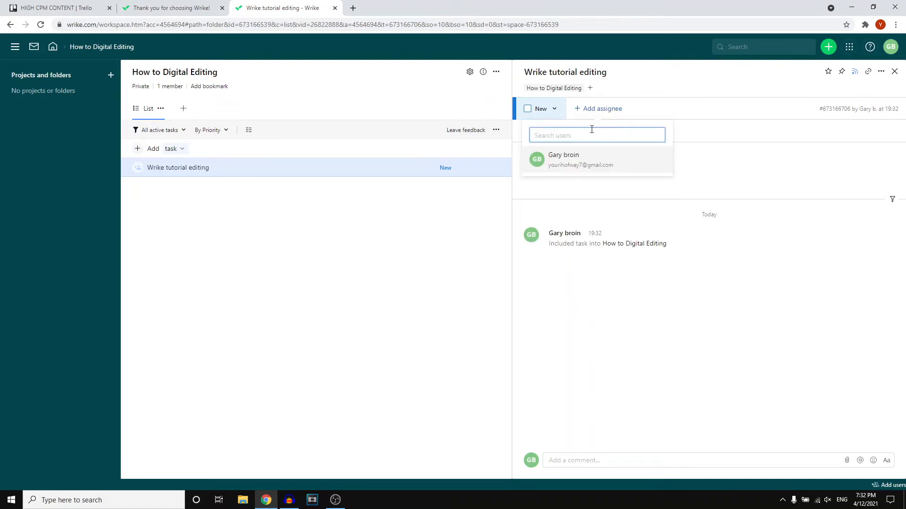
{"action": "left_click", "coordinate": [562, 159]}
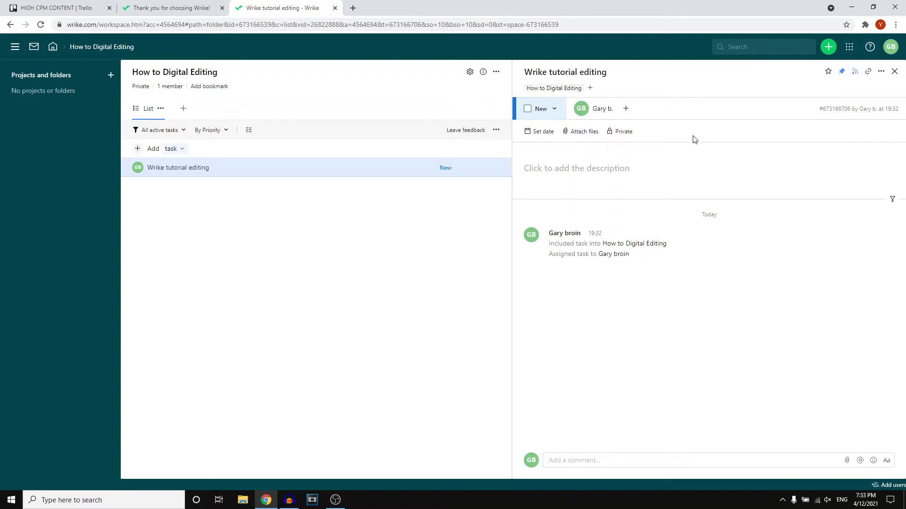
{"action": "mouse_move", "coordinate": [278, 244]}
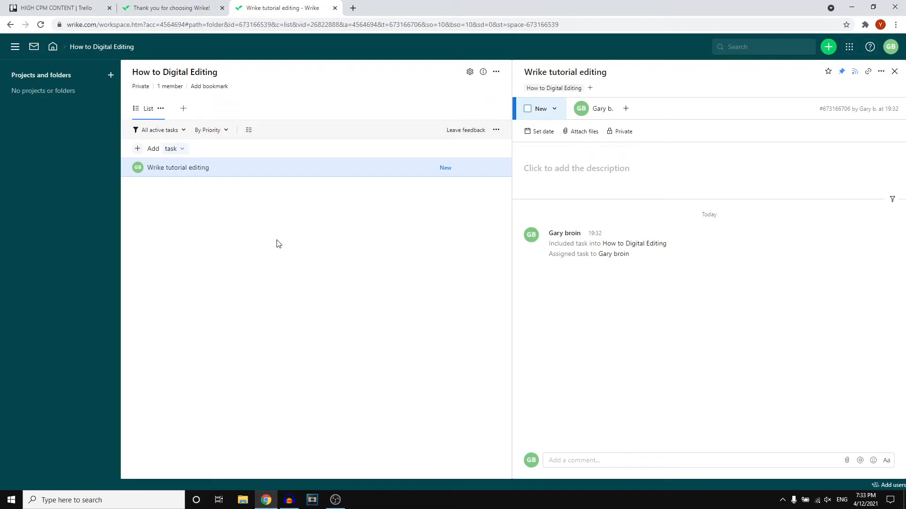
{"action": "mouse_move", "coordinate": [402, 184]}
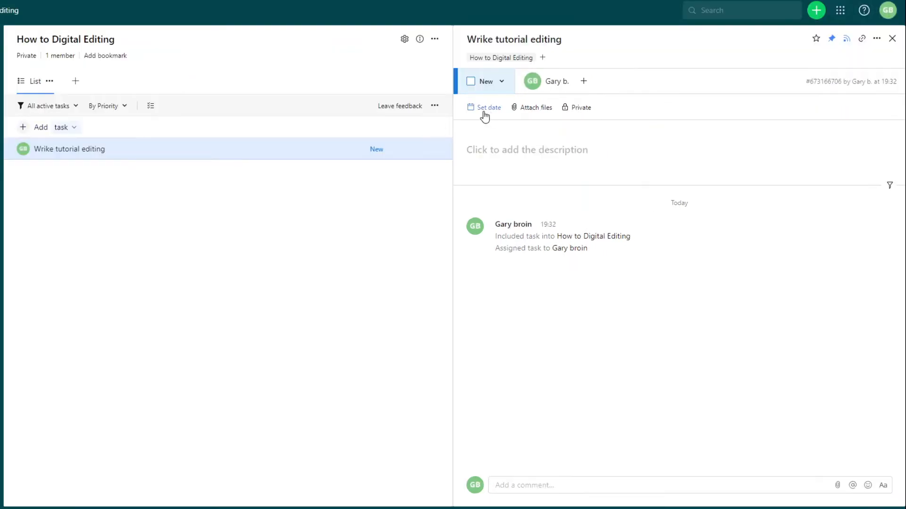
Set the task date to 19 April as a one-day task and save.
{"action": "left_click", "coordinate": [488, 107]}
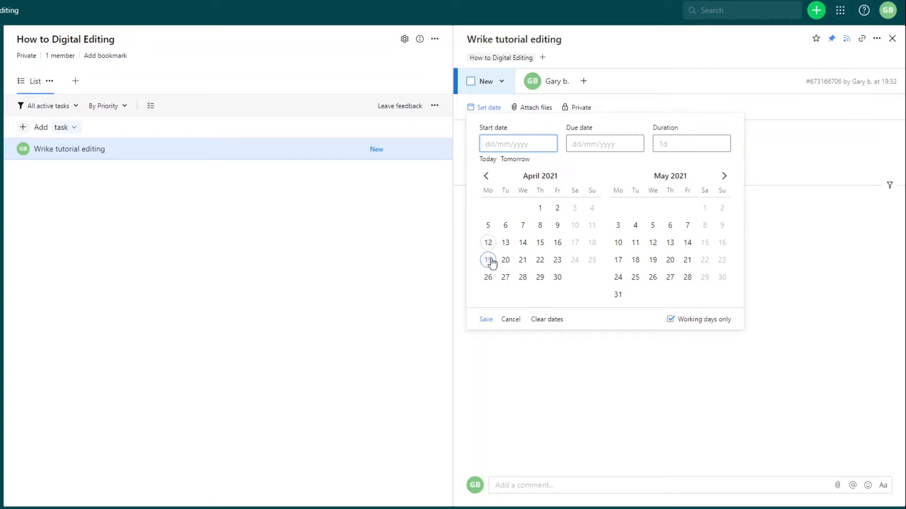
{"action": "left_click", "coordinate": [487, 260]}
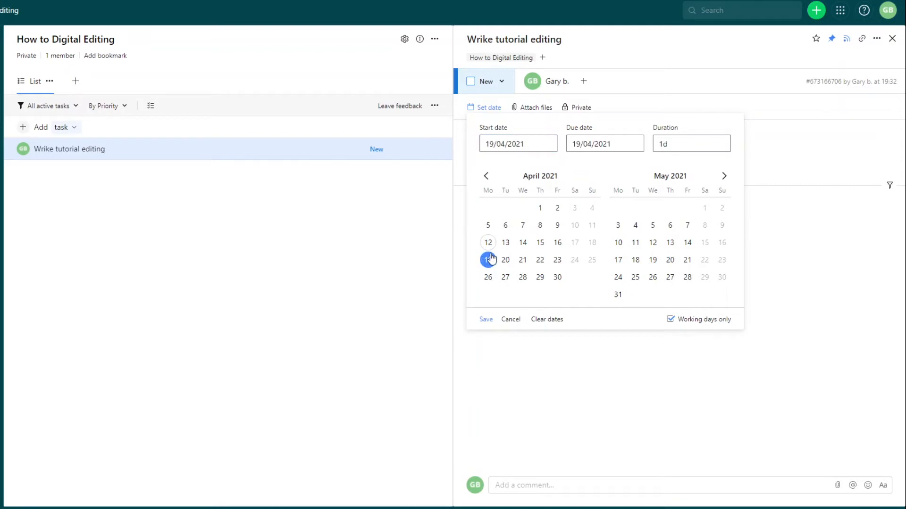
{"action": "left_click", "coordinate": [486, 319]}
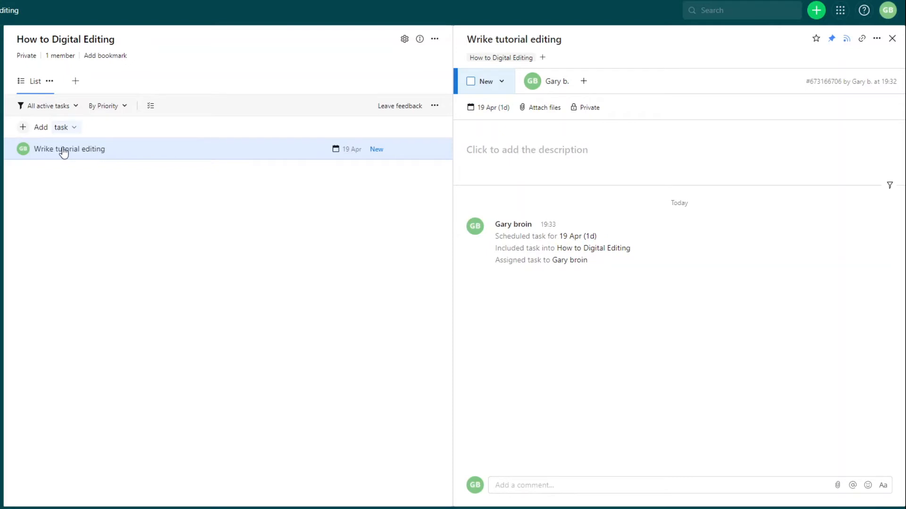
{"action": "mouse_move", "coordinate": [23, 149]}
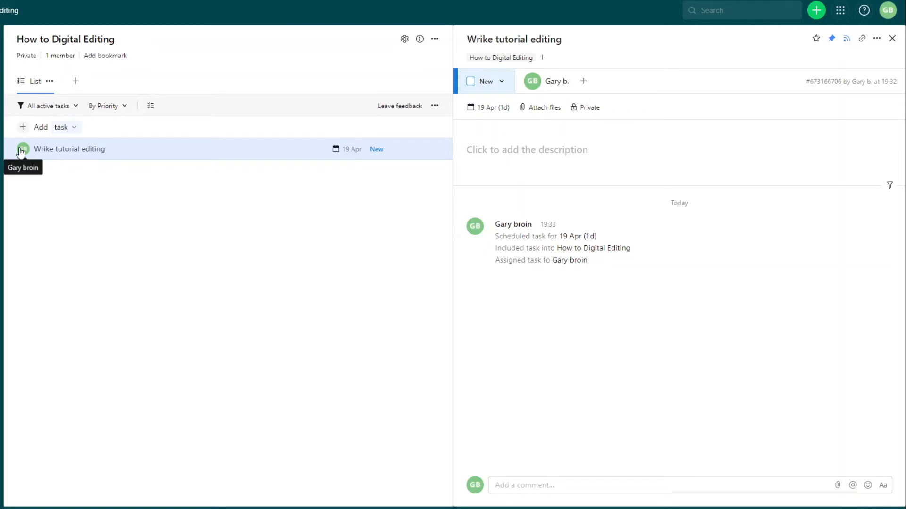
{"action": "mouse_move", "coordinate": [646, 246]}
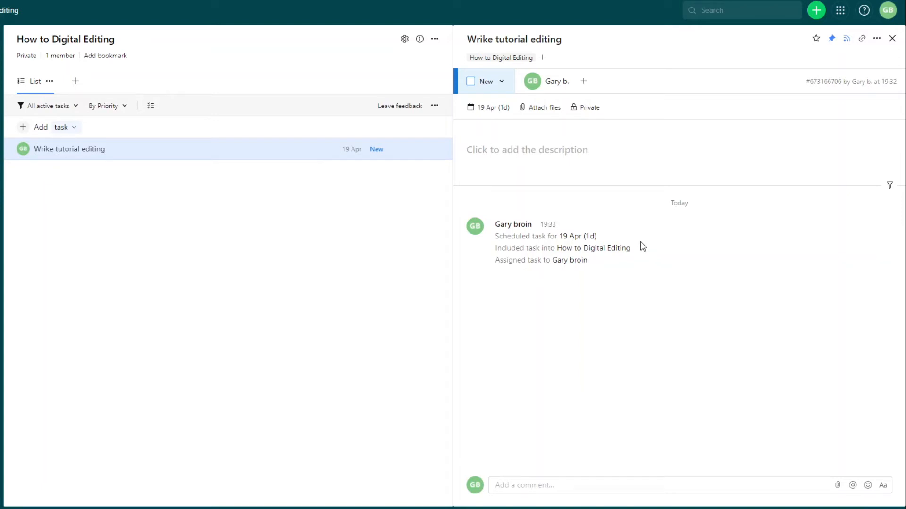
{"action": "mouse_move", "coordinate": [634, 237]}
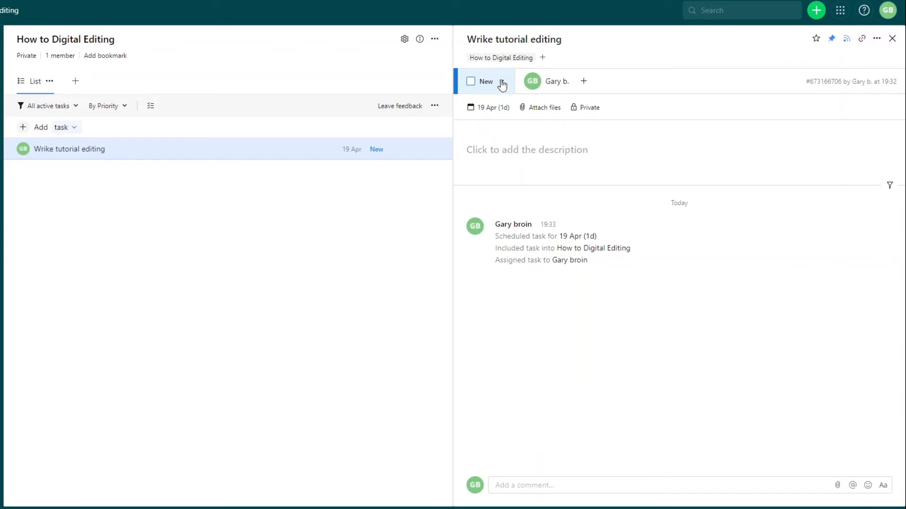
Change the task status from New to In Progress and close its panel.
{"action": "left_click", "coordinate": [486, 81]}
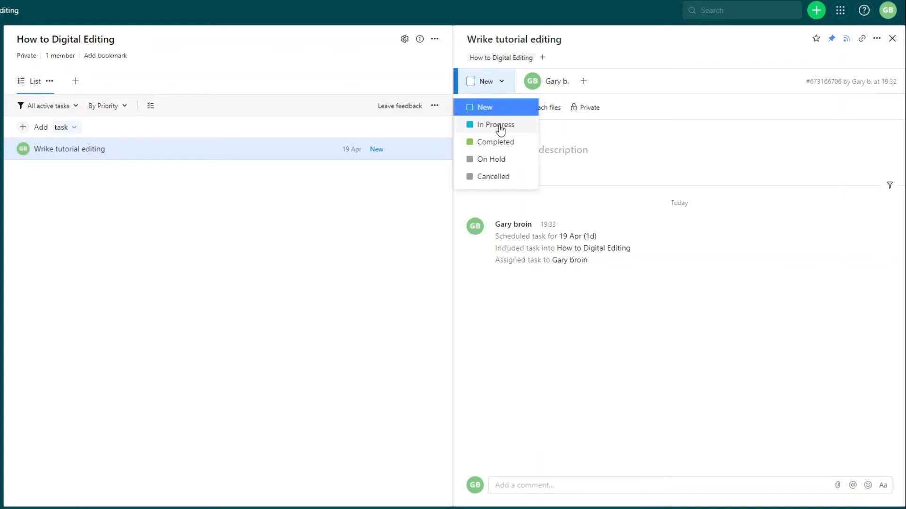
{"action": "mouse_move", "coordinate": [510, 126]}
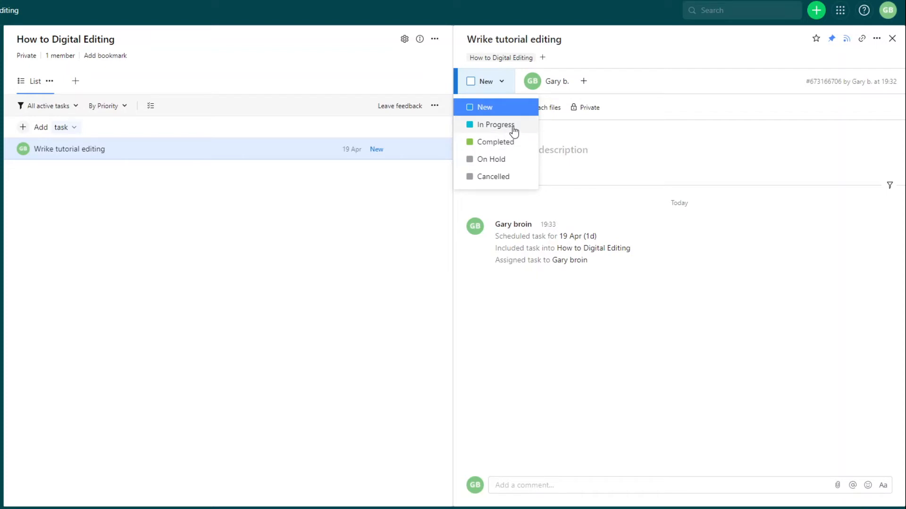
{"action": "left_click", "coordinate": [495, 124]}
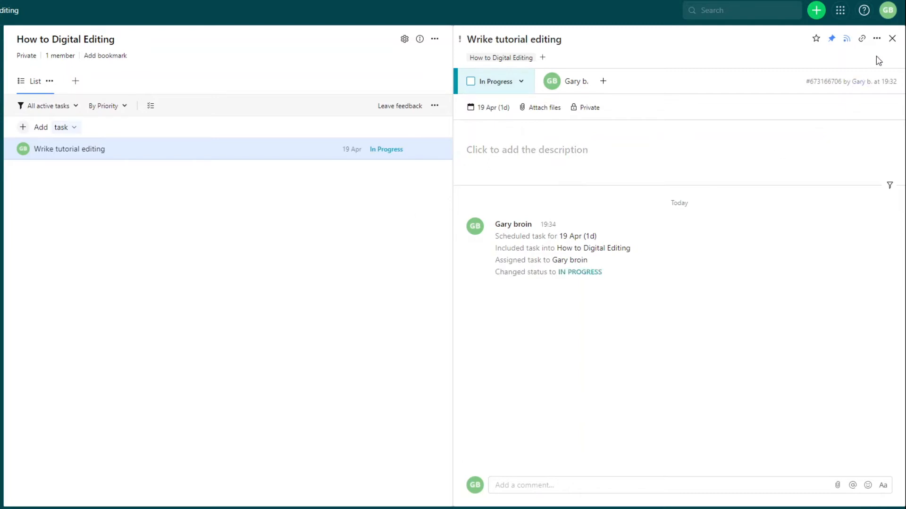
{"action": "left_click", "coordinate": [891, 38]}
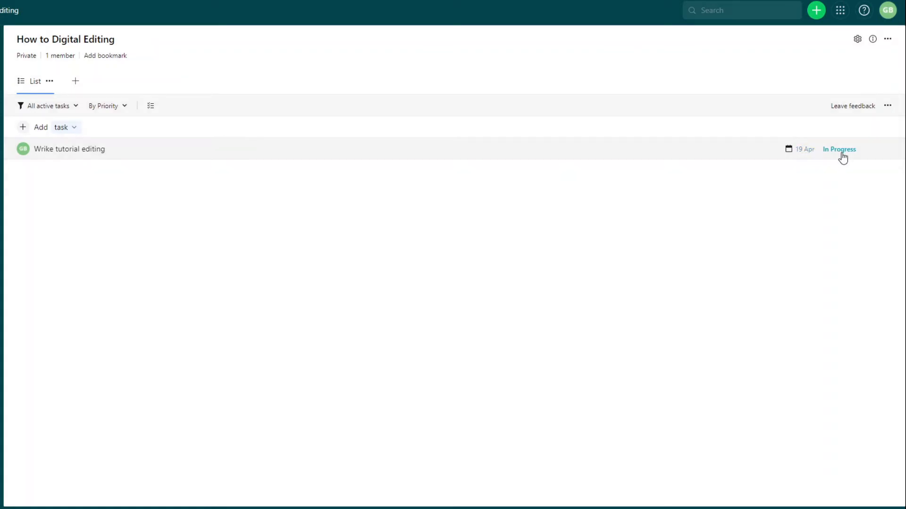
{"action": "mouse_move", "coordinate": [23, 149]}
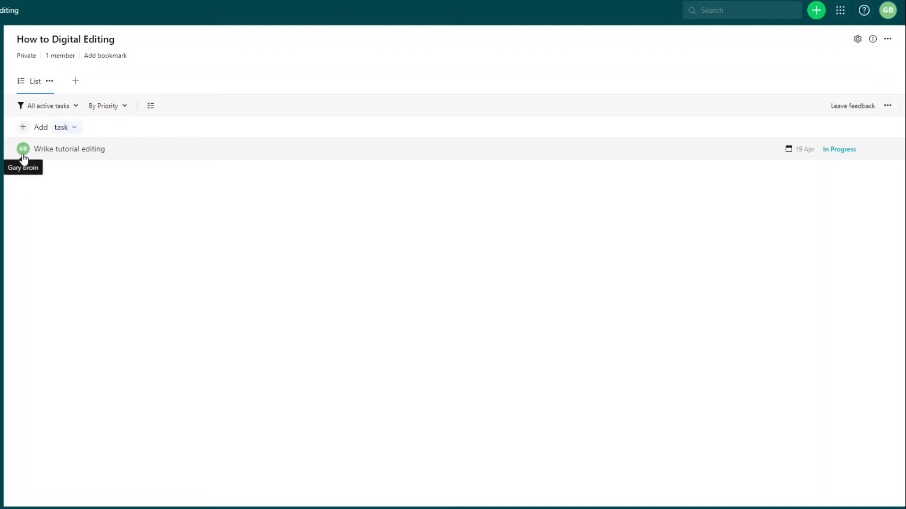
{"action": "mouse_move", "coordinate": [42, 180]}
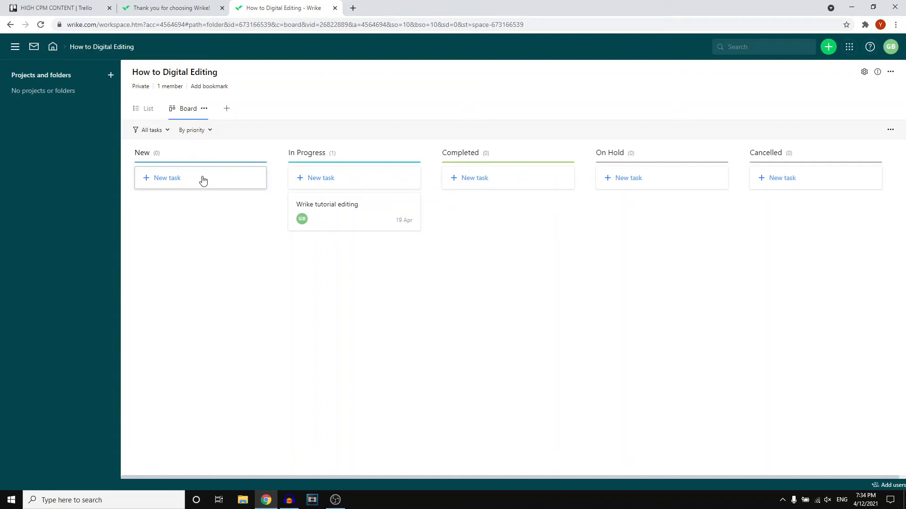
Create tasks 1–4 under New on the board.
{"action": "type", "text": "ta"}
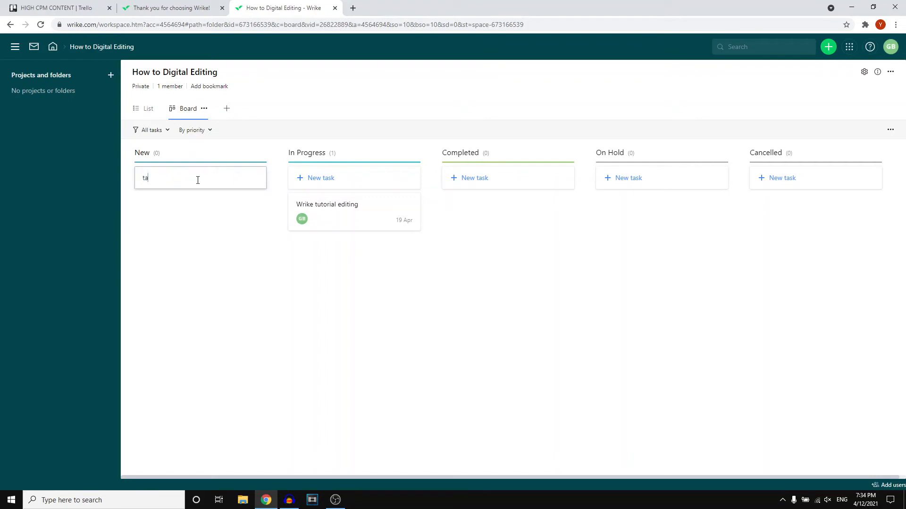
{"action": "type", "text": "sk"}
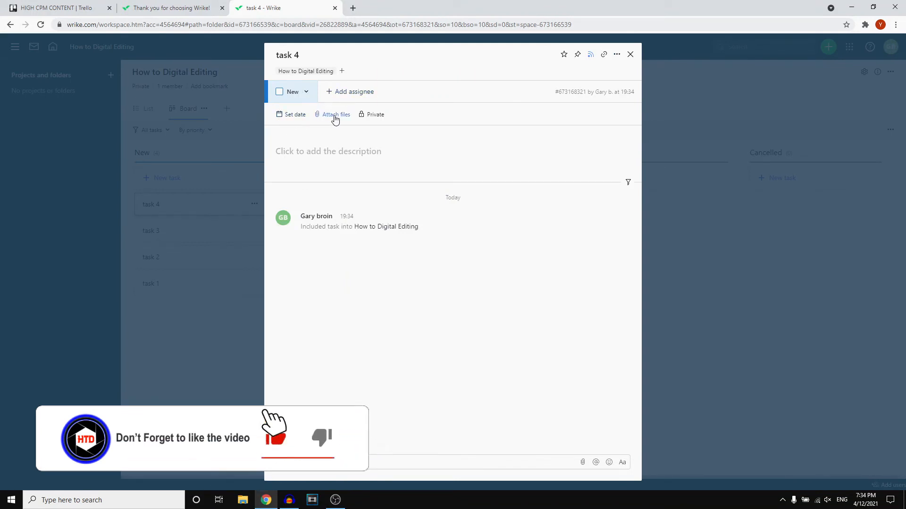
{"action": "left_click", "coordinate": [328, 152]}
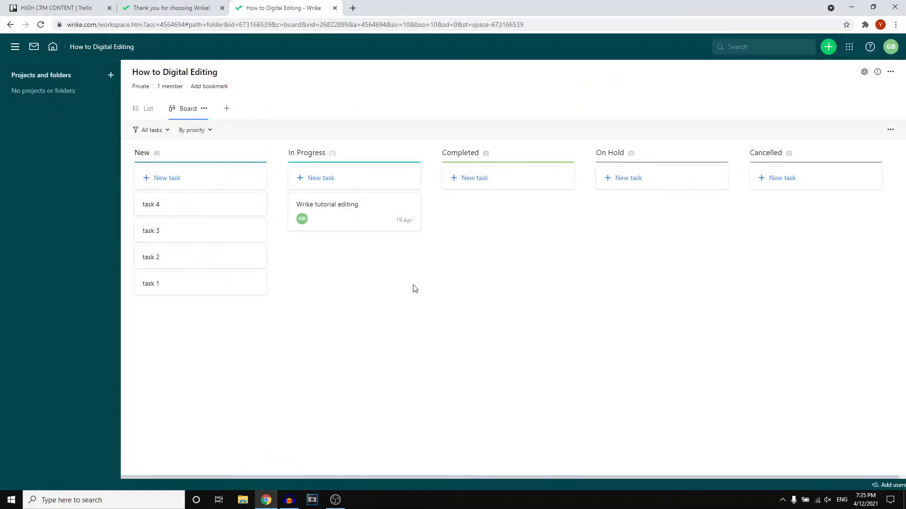
{"action": "mouse_move", "coordinate": [277, 251]}
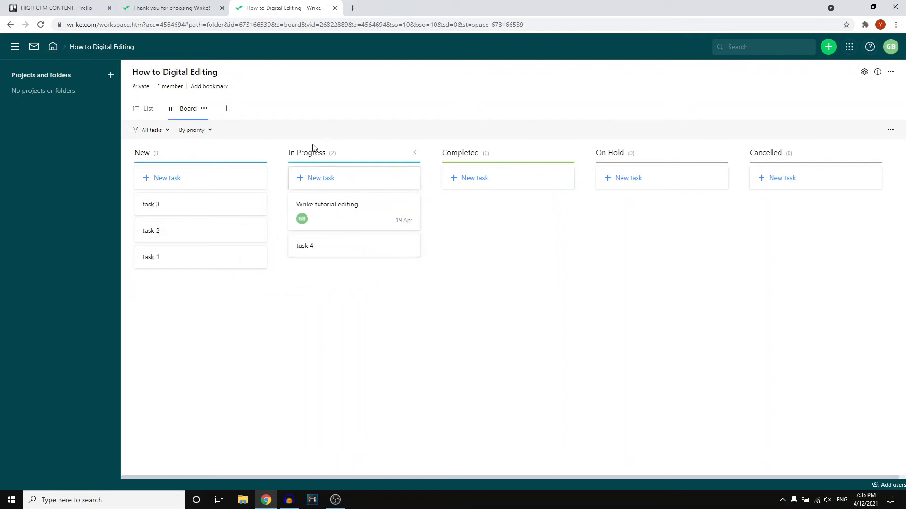
{"action": "mouse_move", "coordinate": [376, 218]}
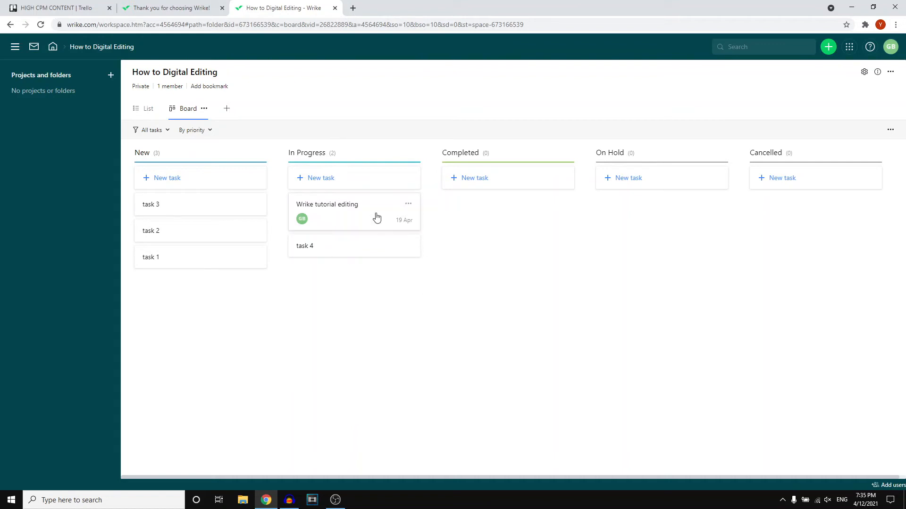
{"action": "mouse_move", "coordinate": [343, 245]}
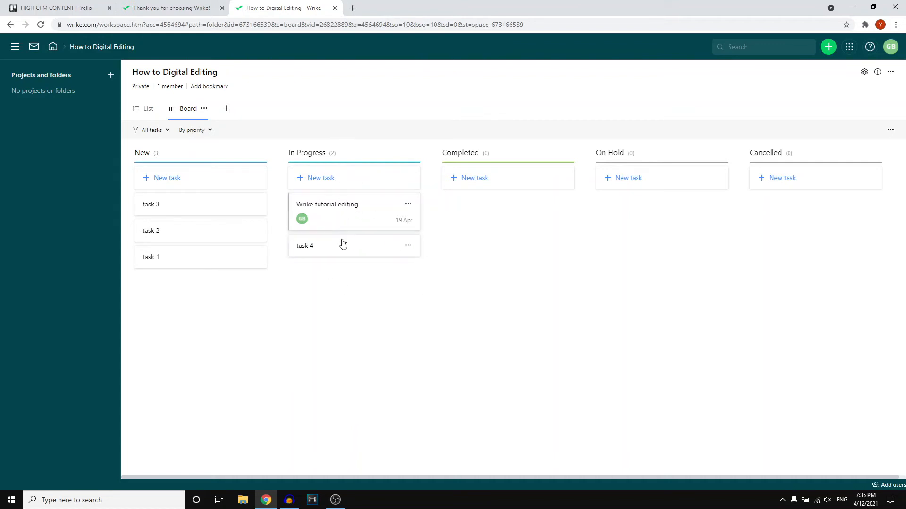
Move task 4 and Wrike tutorial editing into the Completed column.
{"action": "left_click_drag", "start_coordinate": [342, 245], "coordinate": [514, 211]}
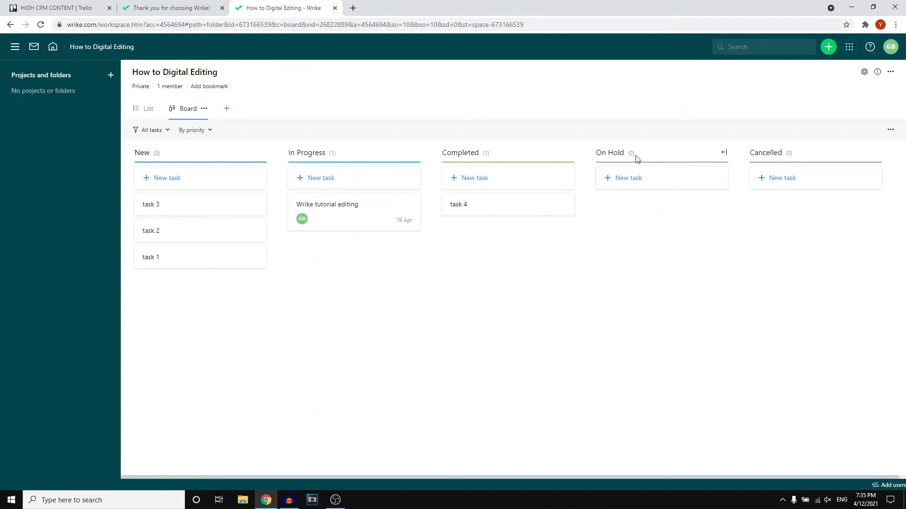
{"action": "mouse_move", "coordinate": [505, 367]}
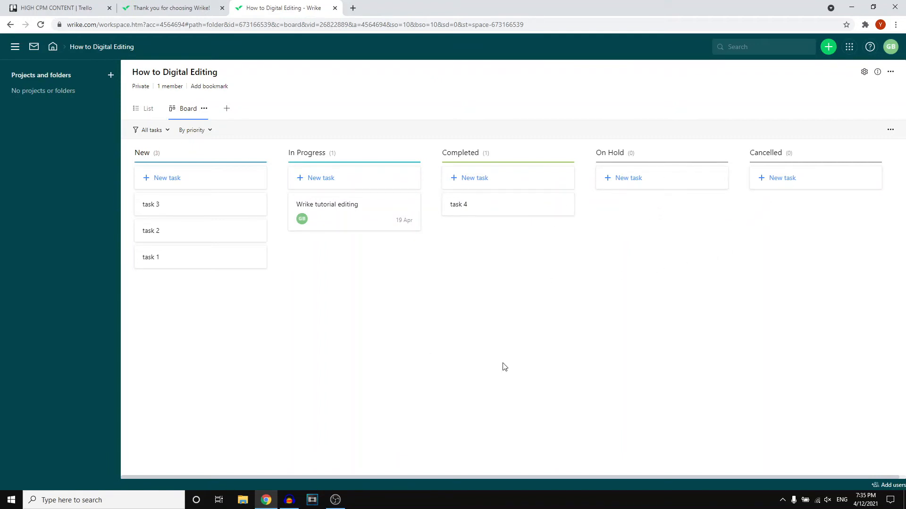
{"action": "mouse_move", "coordinate": [560, 279]}
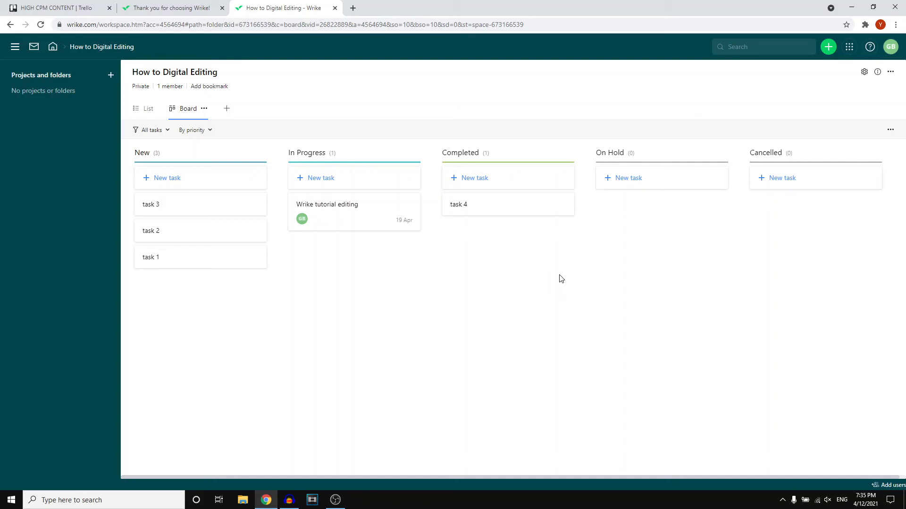
{"action": "mouse_move", "coordinate": [372, 250]}
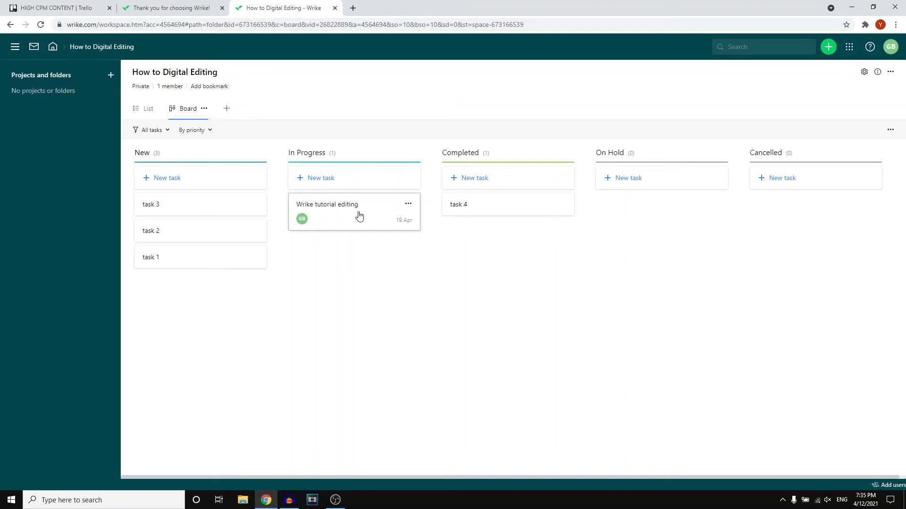
{"action": "left_click_drag", "start_coordinate": [355, 212], "coordinate": [491, 237]}
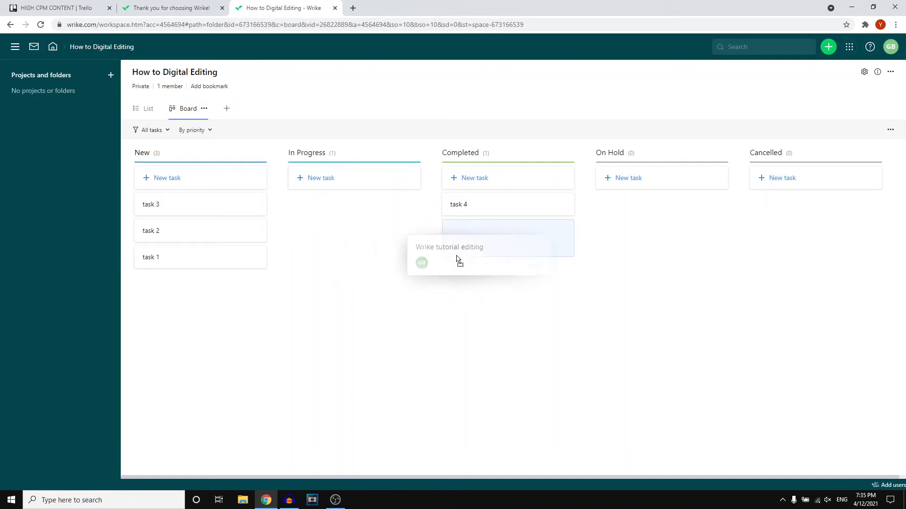
{"action": "left_click_drag", "start_coordinate": [456, 254], "coordinate": [507, 238]}
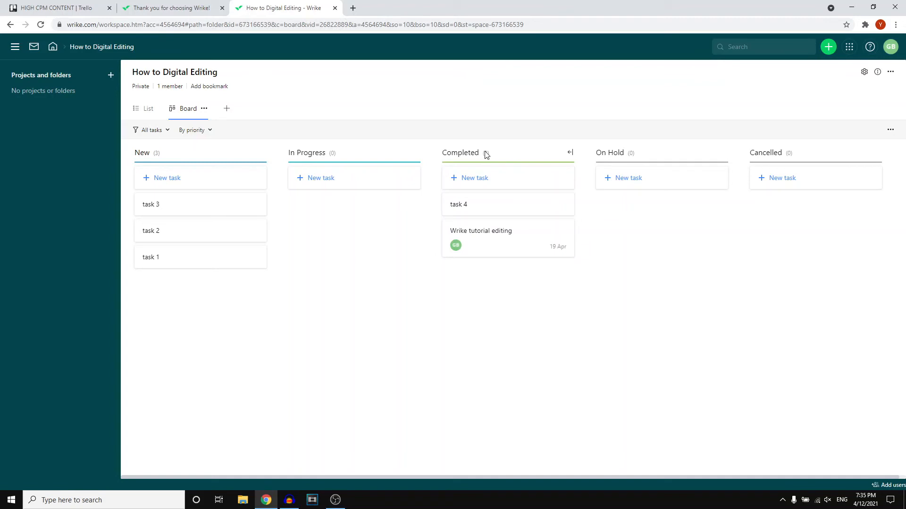
In My to-do, add task 1, task 2 and task 3, then select task 3.
{"action": "left_click", "coordinate": [52, 46]}
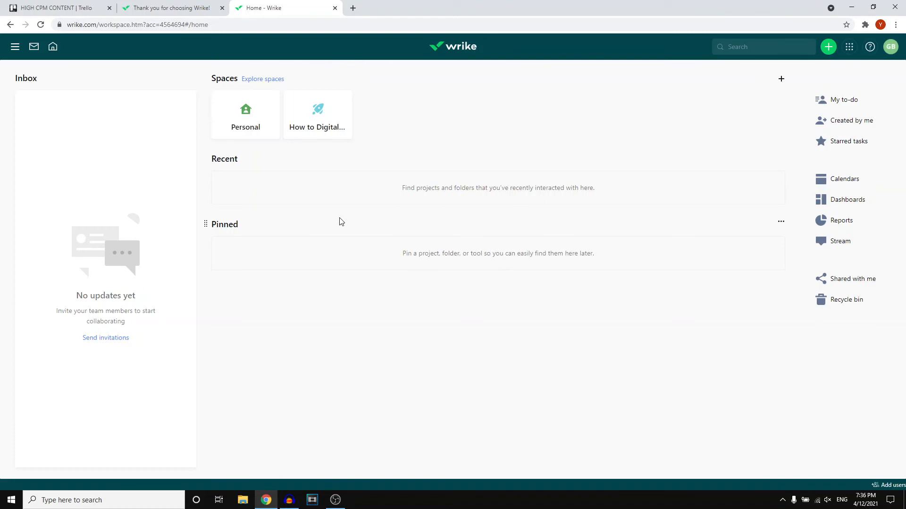
{"action": "mouse_move", "coordinate": [836, 144]}
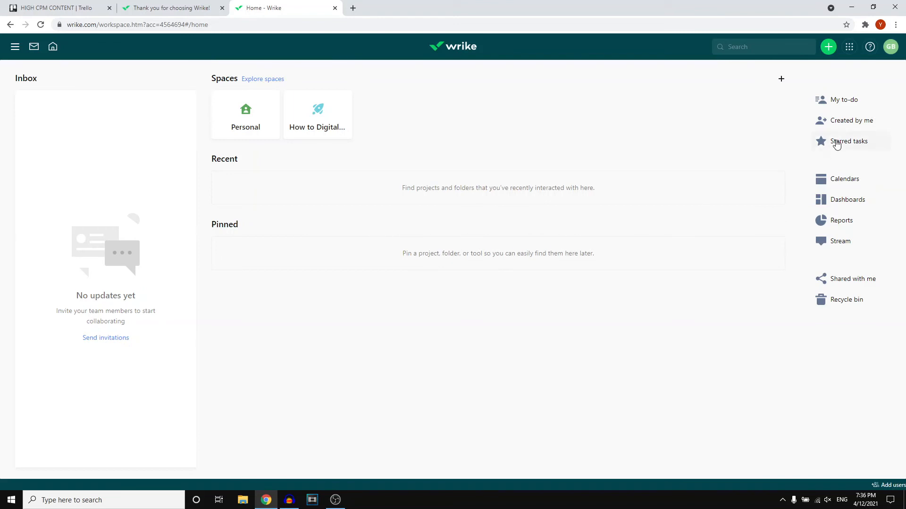
{"action": "left_click", "coordinate": [843, 100]}
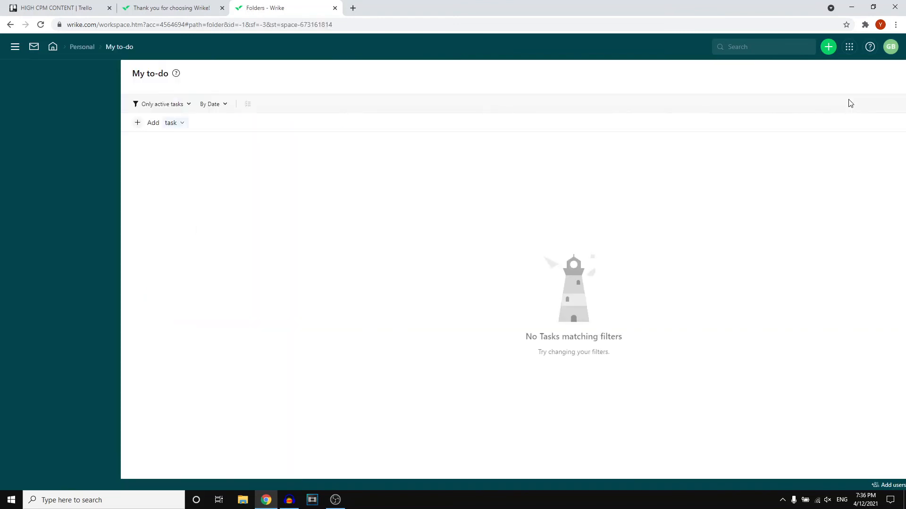
{"action": "left_click", "coordinate": [16, 47]}
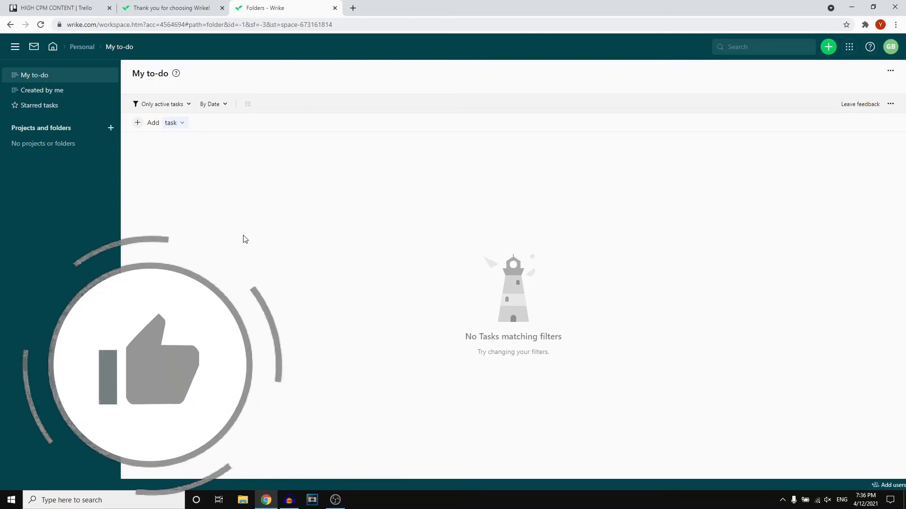
{"action": "left_click", "coordinate": [153, 122]}
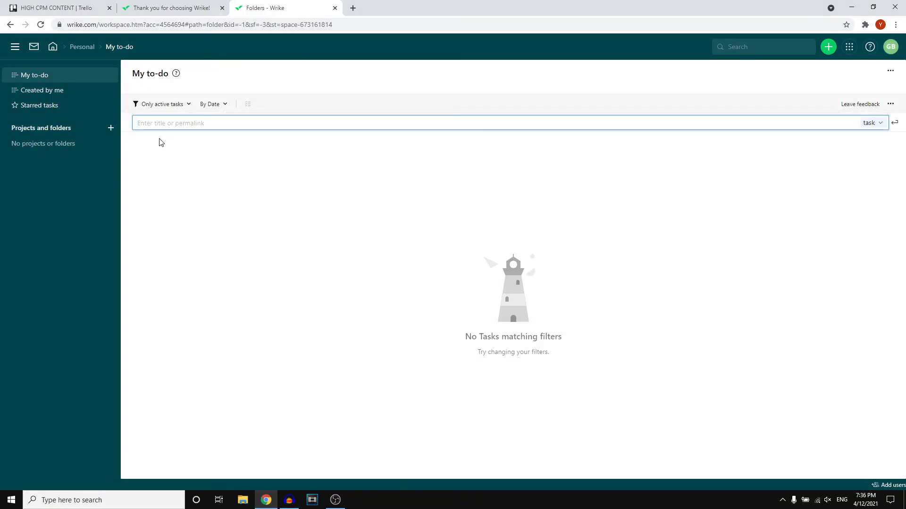
{"action": "type", "text": "task 1"}
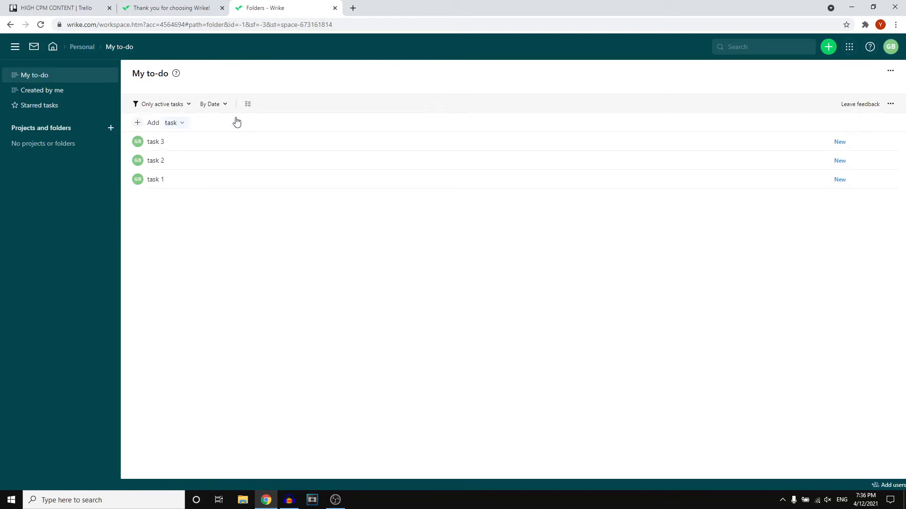
{"action": "left_click", "coordinate": [137, 142]}
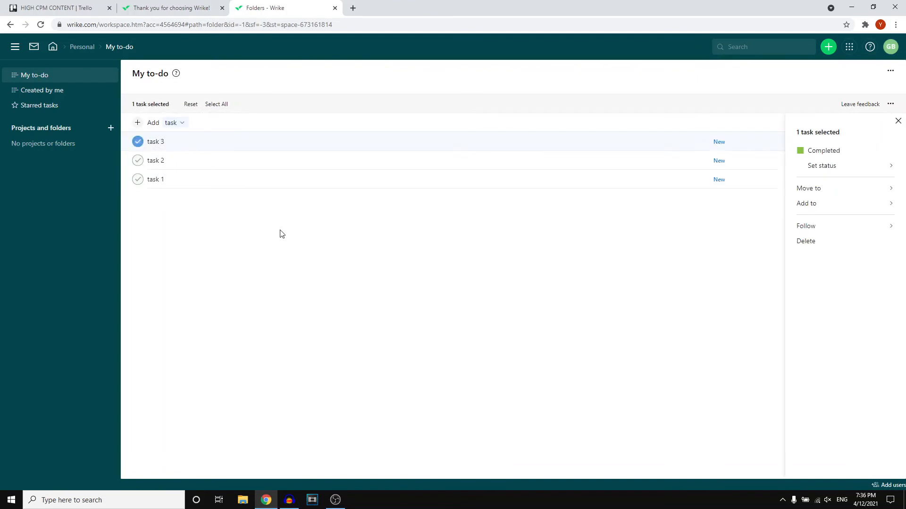
{"action": "mouse_move", "coordinate": [322, 256]}
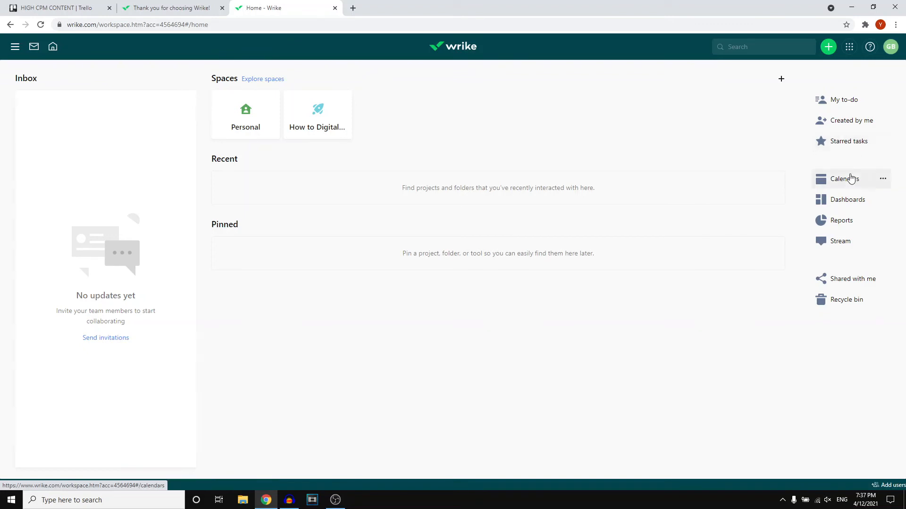
{"action": "mouse_move", "coordinate": [847, 199]}
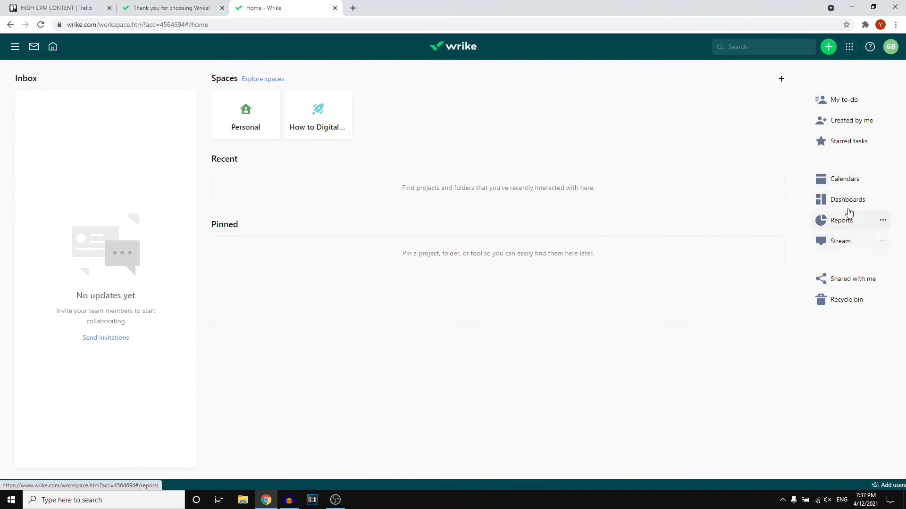
{"action": "left_click", "coordinate": [846, 199]}
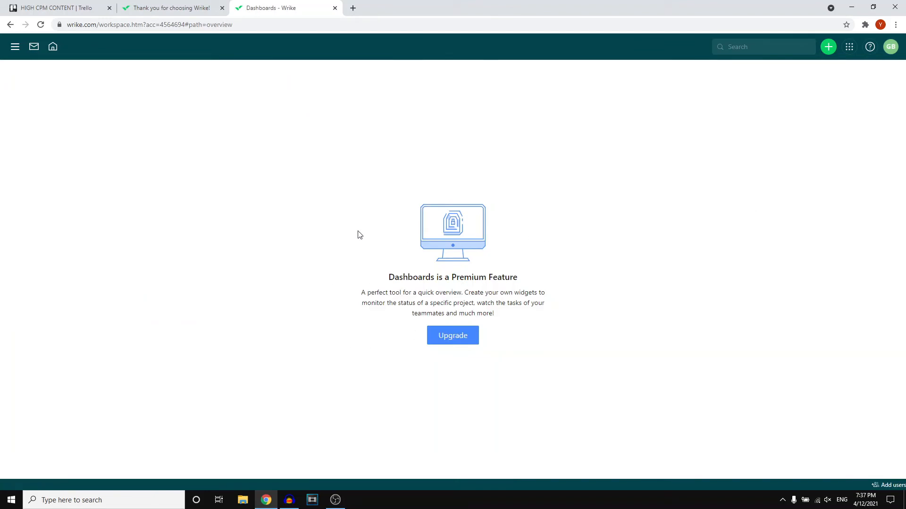
{"action": "left_click", "coordinate": [52, 47]}
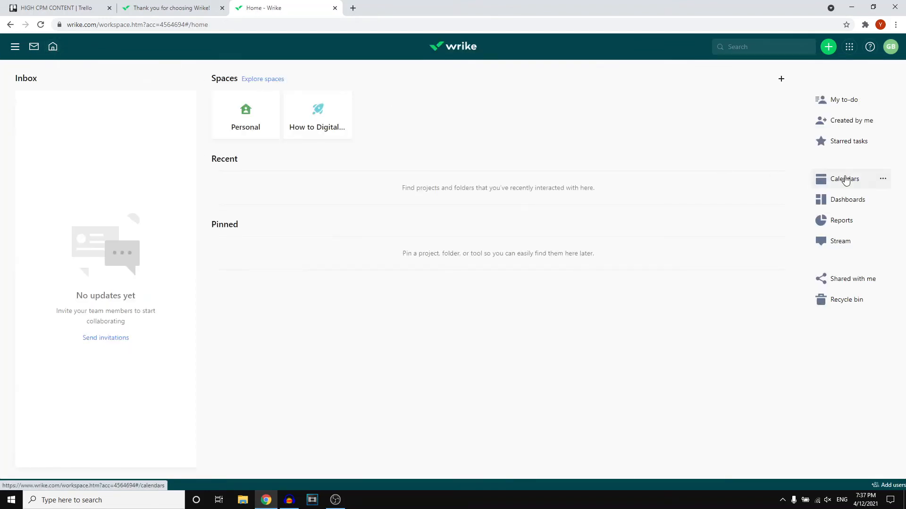
{"action": "left_click", "coordinate": [843, 179]}
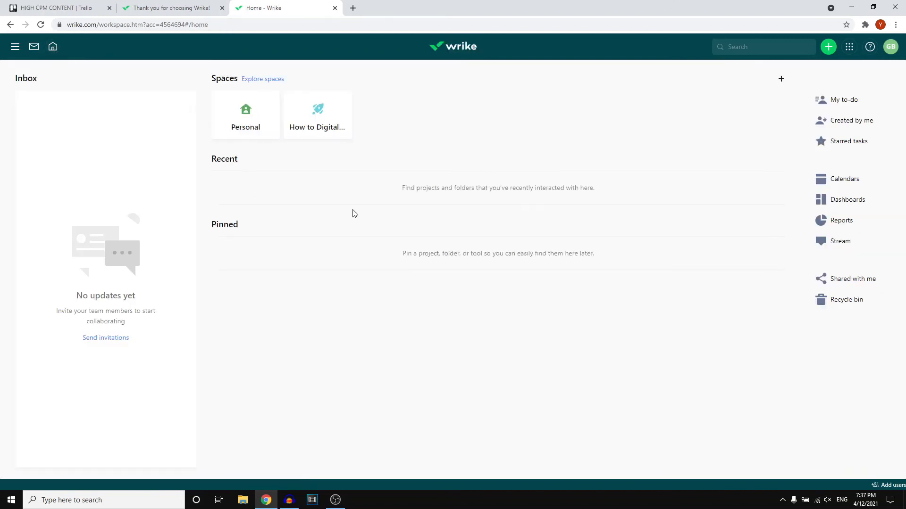
{"action": "mouse_move", "coordinate": [516, 255]}
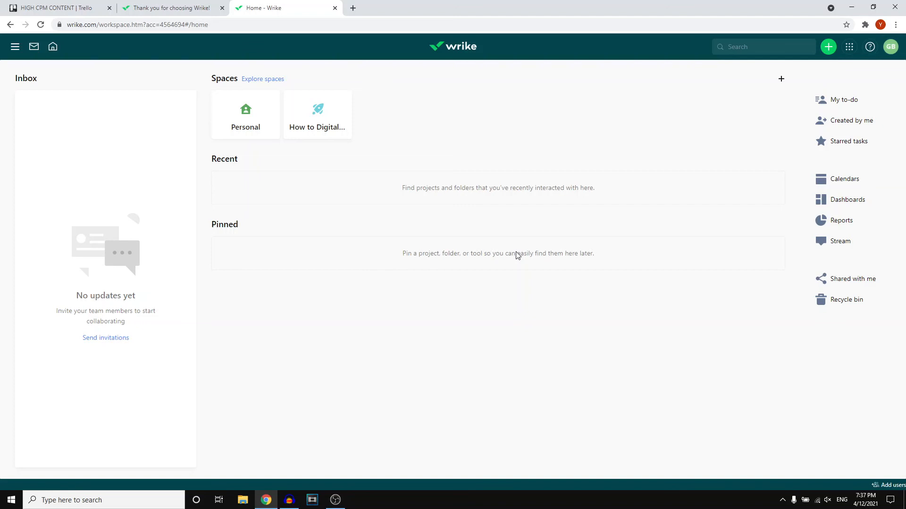
{"action": "mouse_move", "coordinate": [839, 241]}
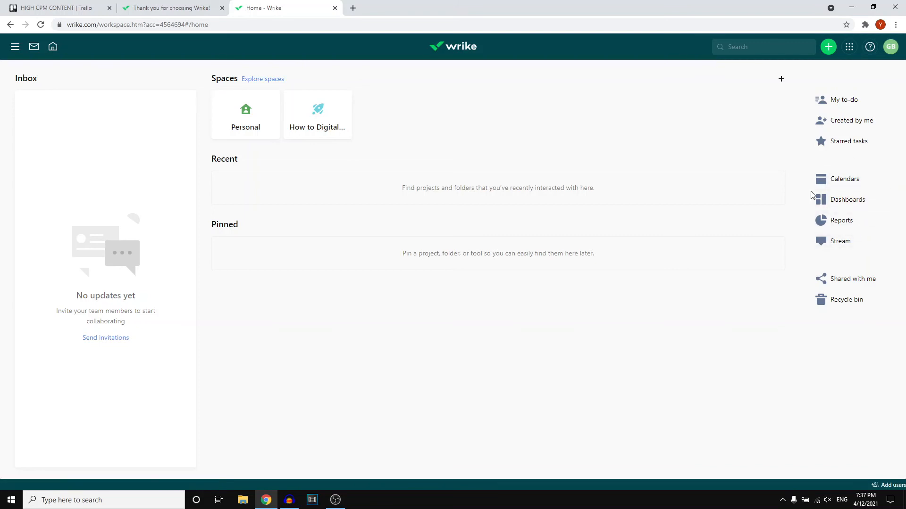
{"action": "mouse_move", "coordinate": [776, 203]}
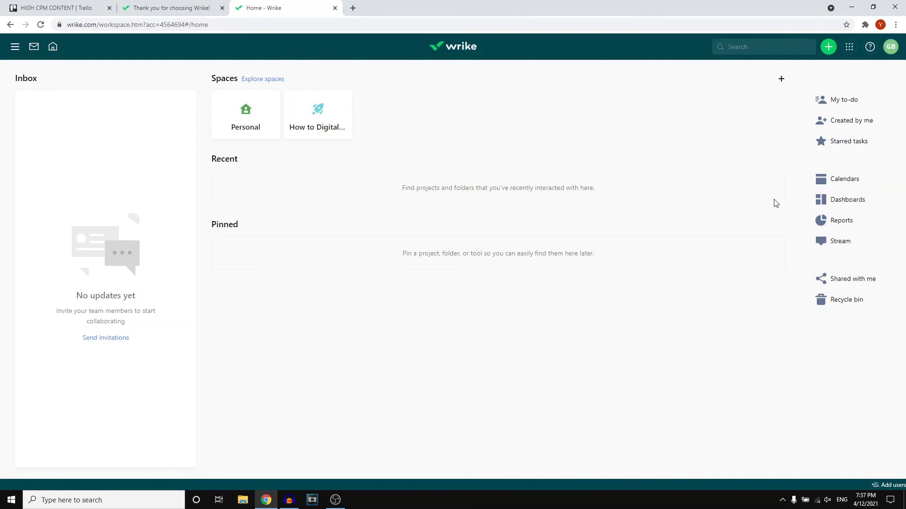
{"action": "left_click", "coordinate": [317, 114]}
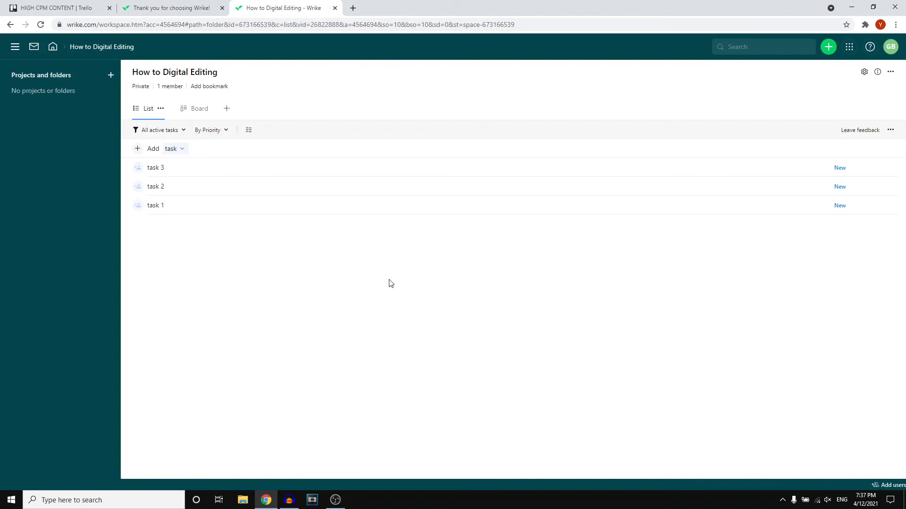
{"action": "left_click", "coordinate": [188, 109]}
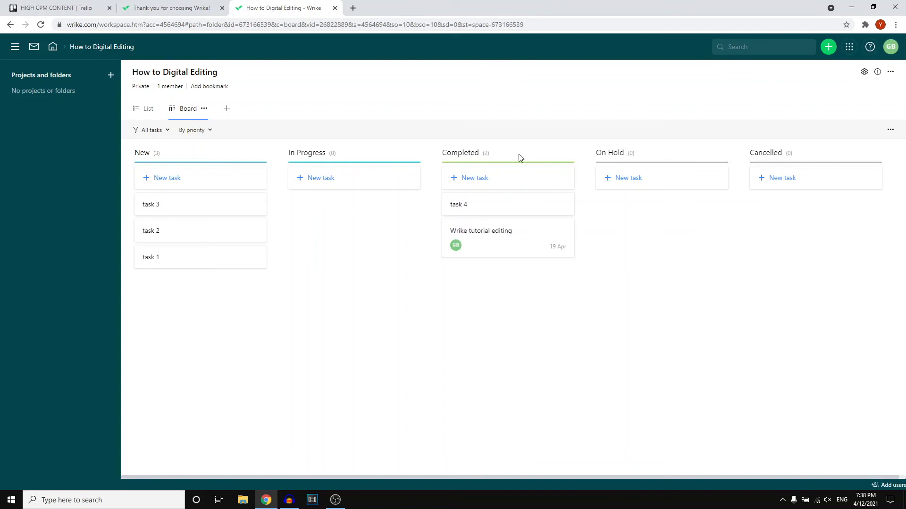
{"action": "mouse_move", "coordinate": [582, 288]}
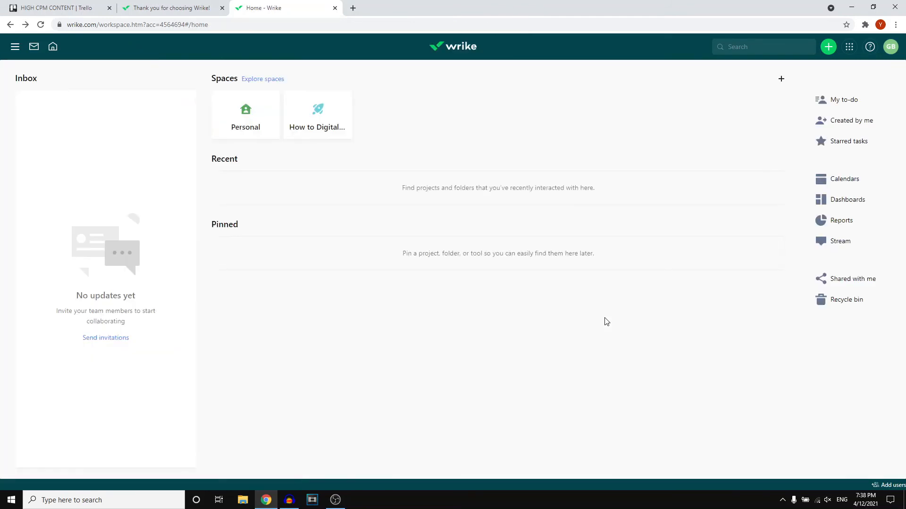
{"action": "mouse_move", "coordinate": [846, 199]}
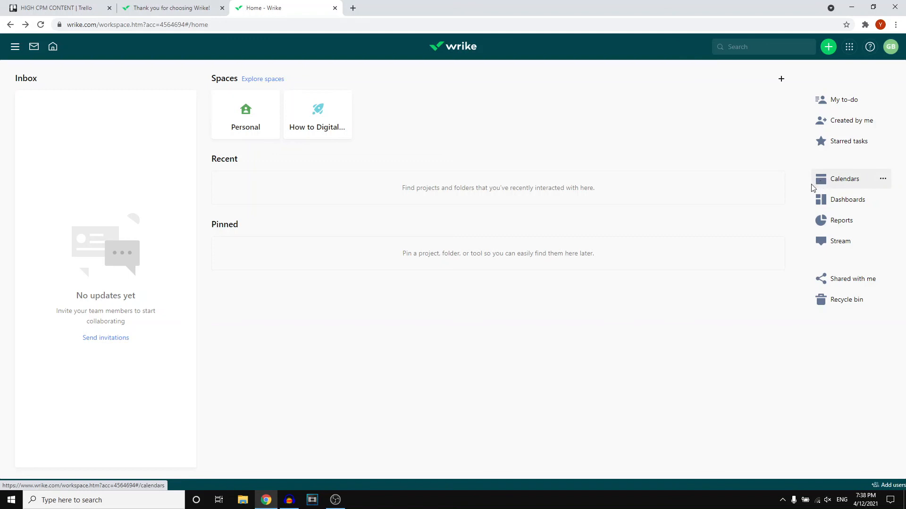
{"action": "mouse_move", "coordinate": [841, 220]}
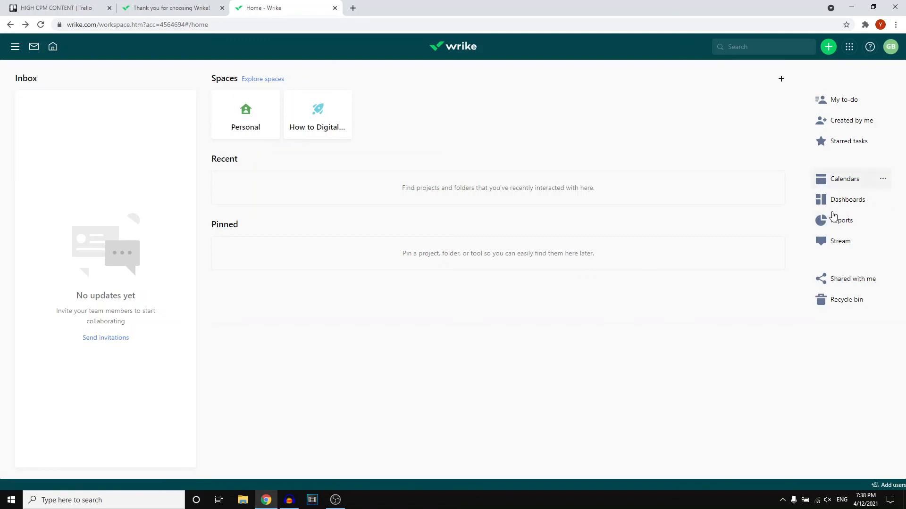
{"action": "mouse_move", "coordinate": [841, 220]}
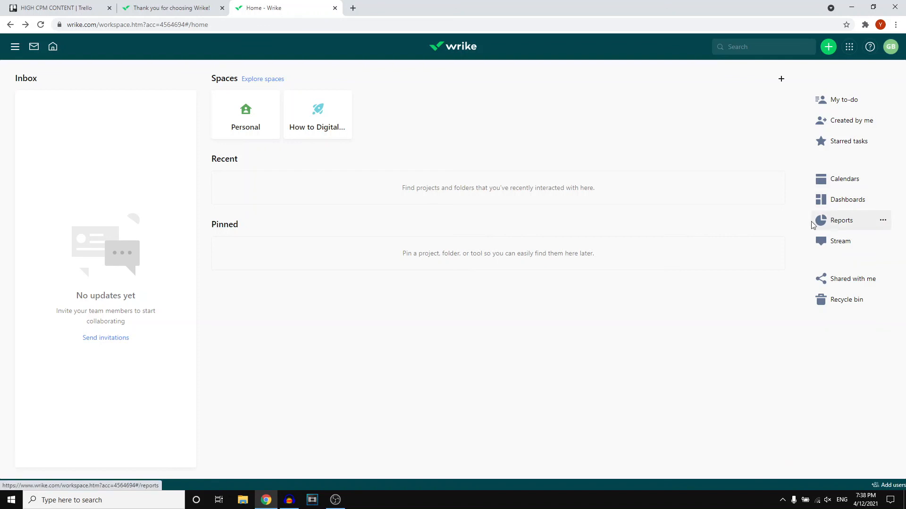
{"action": "mouse_move", "coordinate": [496, 298]}
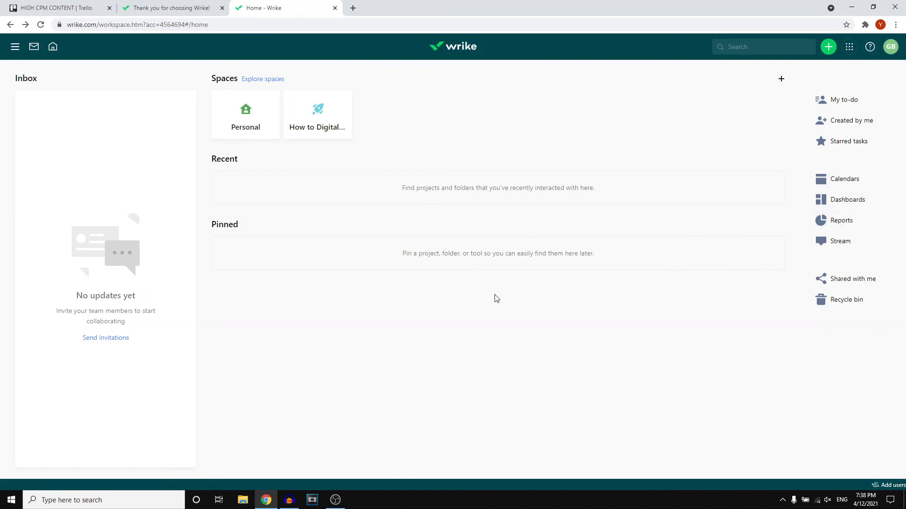
{"action": "mouse_move", "coordinate": [746, 170]}
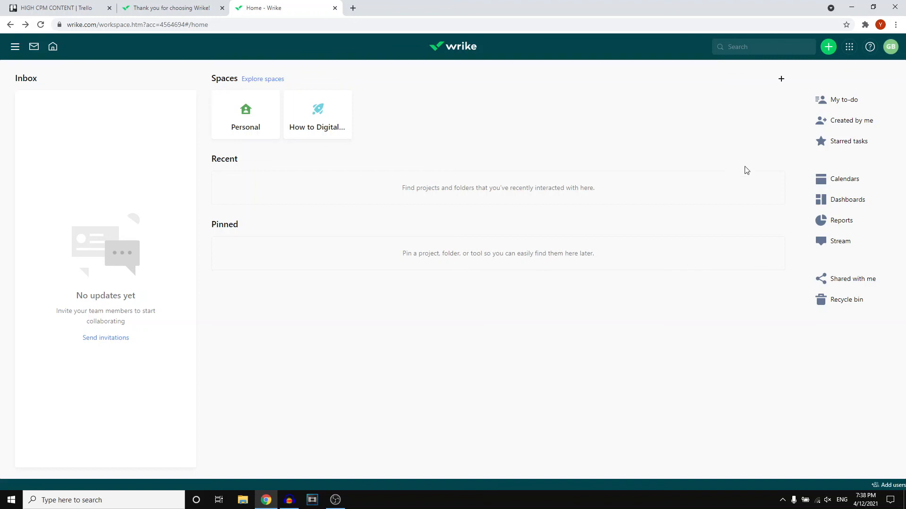
{"action": "mouse_move", "coordinate": [828, 46]}
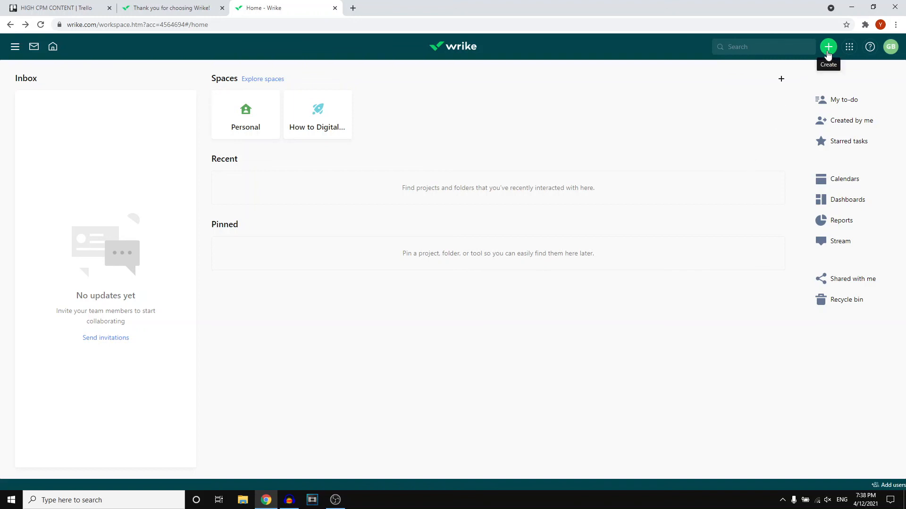
Create the private board project 'how to digital thumbnails' dated 12/04/2021–30/04/2021 in Personal.
{"action": "left_click", "coordinate": [828, 47]}
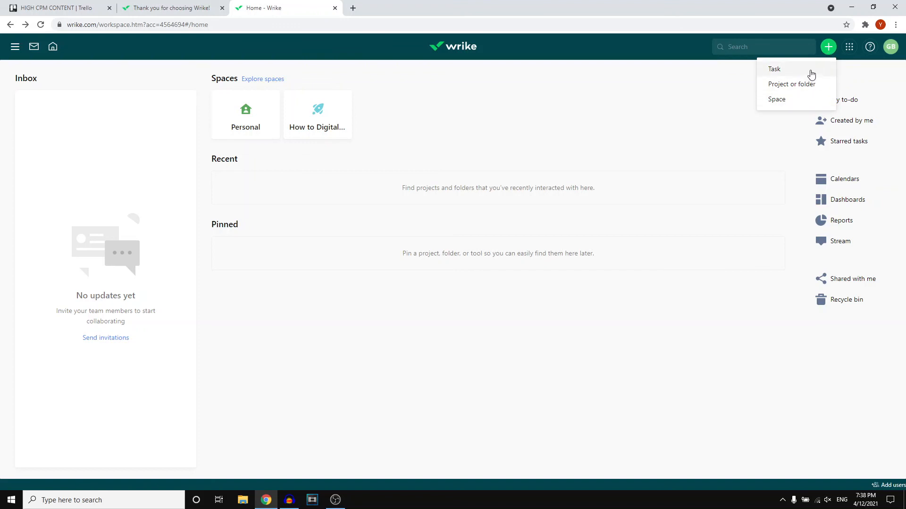
{"action": "left_click", "coordinate": [791, 84]}
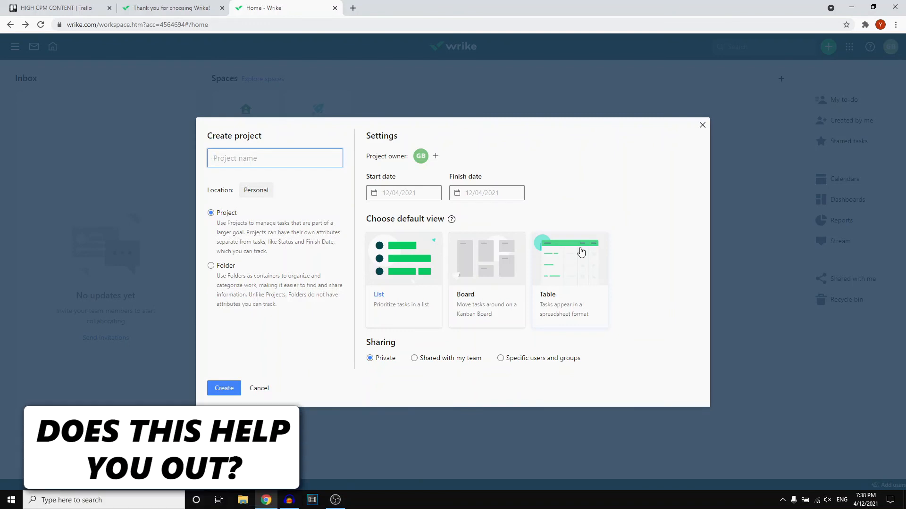
{"action": "type", "text": "how to digital thumbnails"}
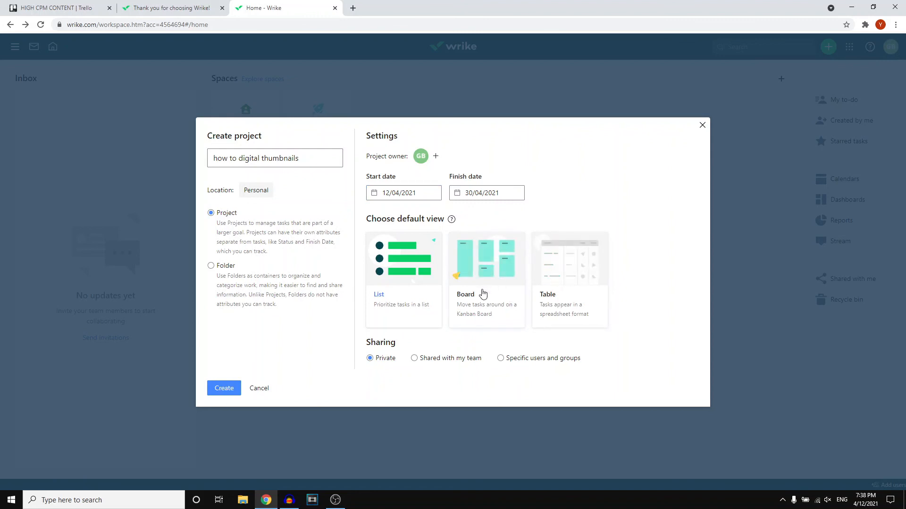
{"action": "left_click", "coordinate": [223, 388]}
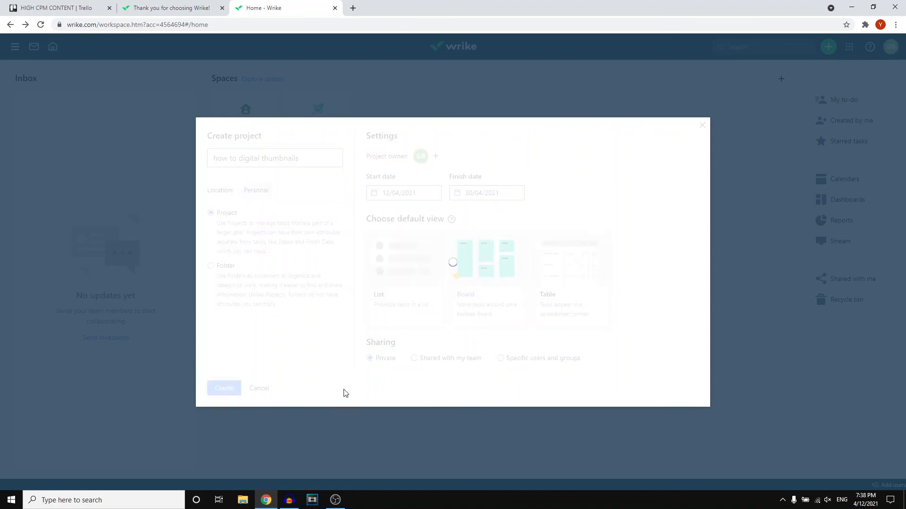
{"action": "left_click", "coordinate": [224, 388]}
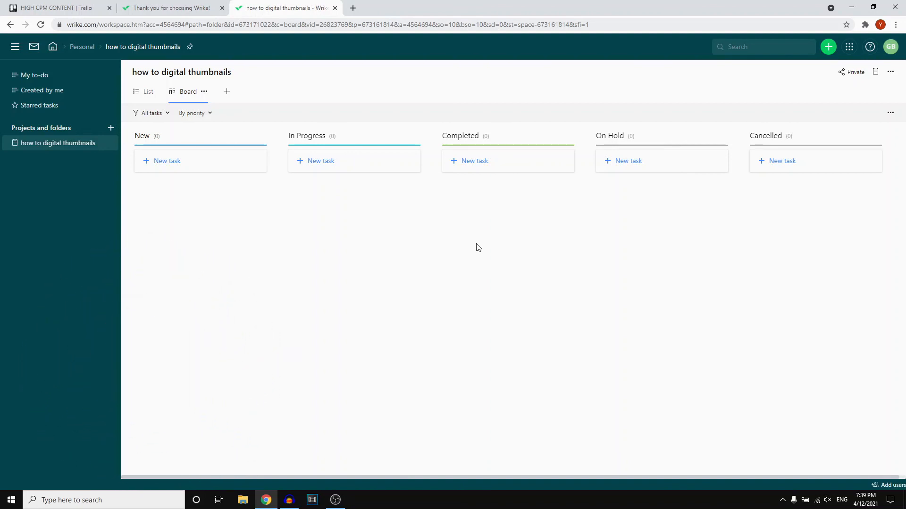
{"action": "mouse_move", "coordinate": [462, 256]}
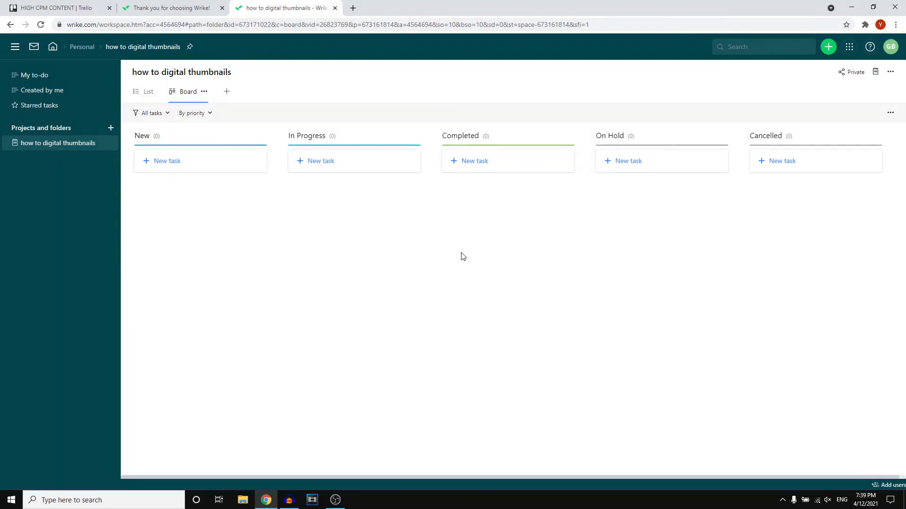